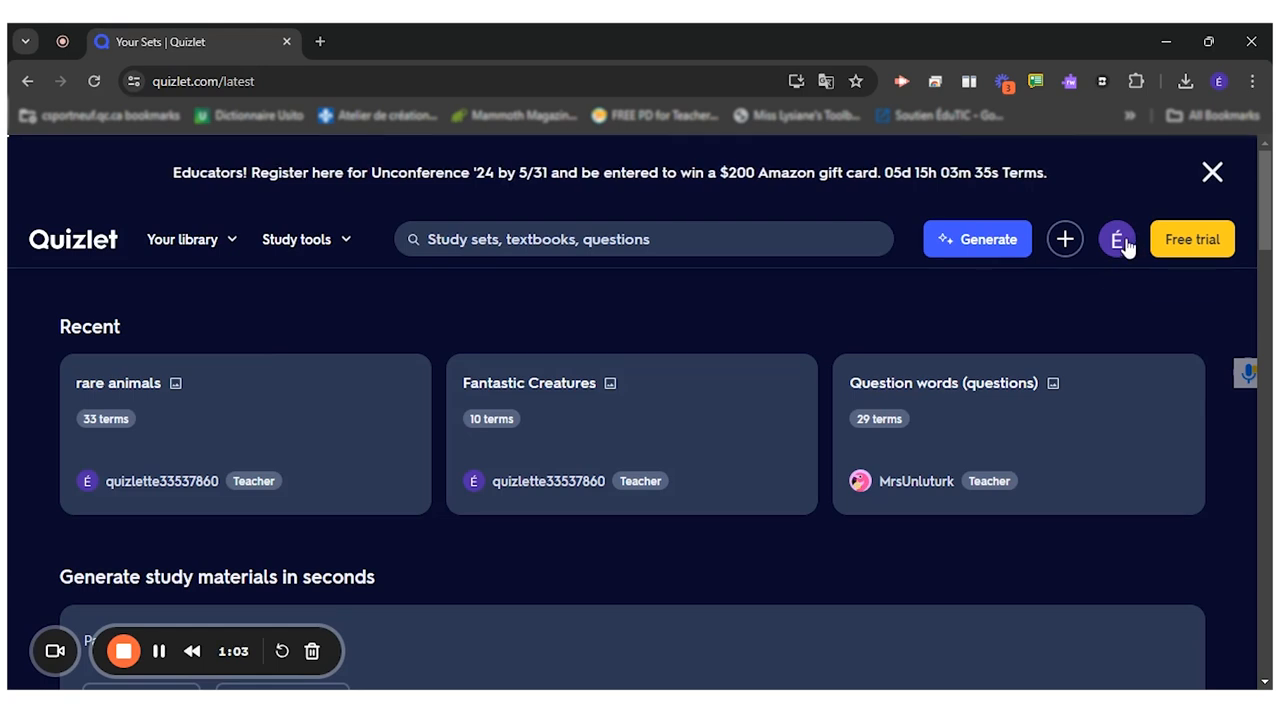
Scroll through the class notes, then launch the Magic Notes AI study-material generator.
{"action": "left_click", "coordinate": [62, 41]}
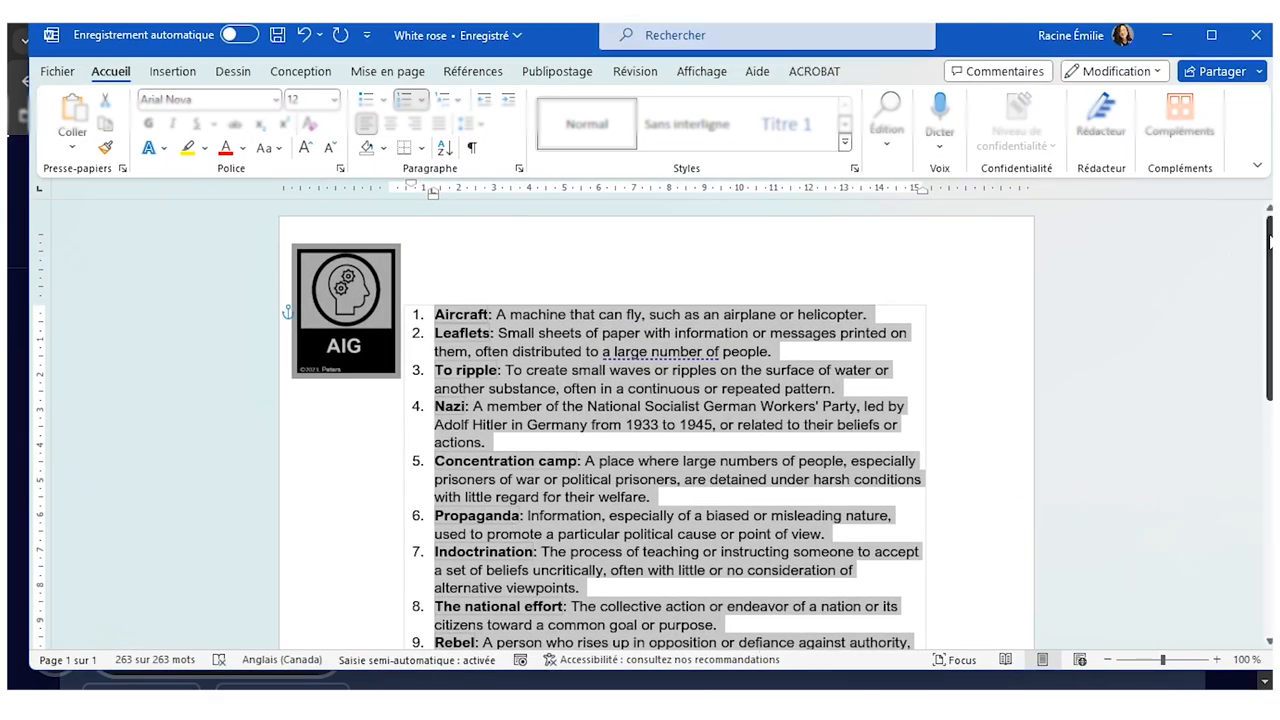
{"action": "scroll", "scroll_direction": "down", "scroll_amount": 3}
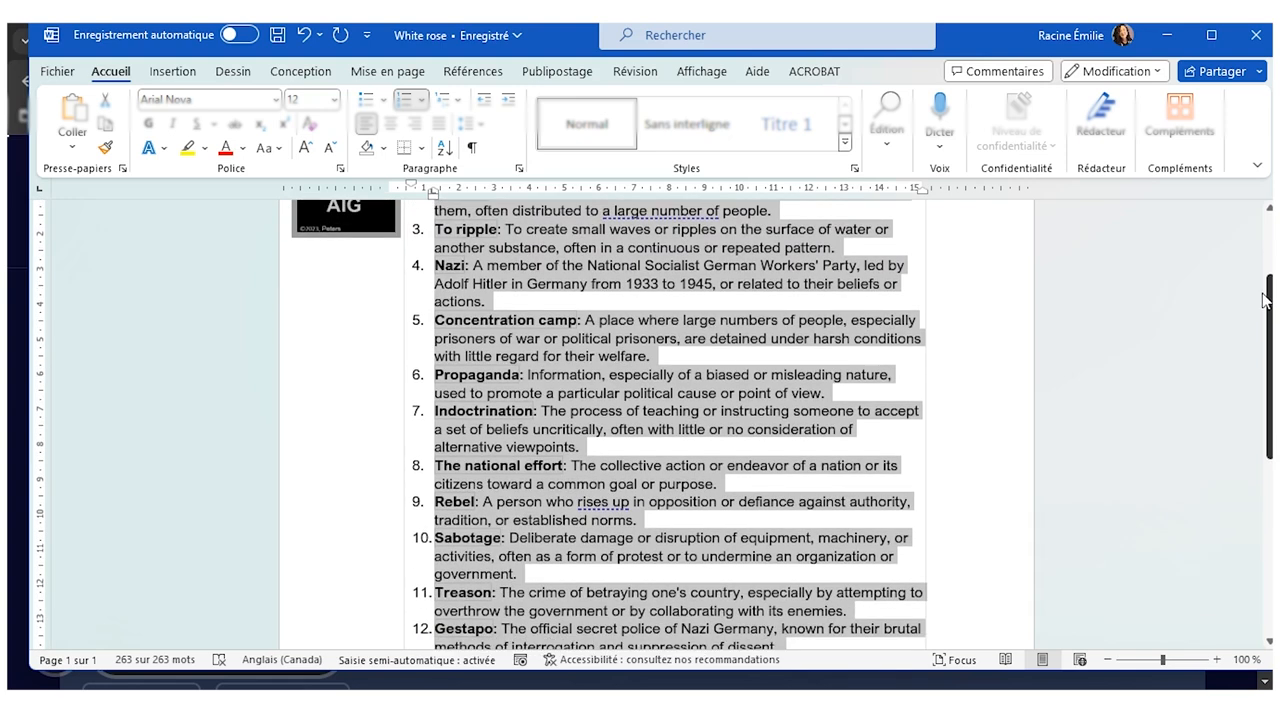
{"action": "scroll", "scroll_direction": "down", "scroll_amount": 3}
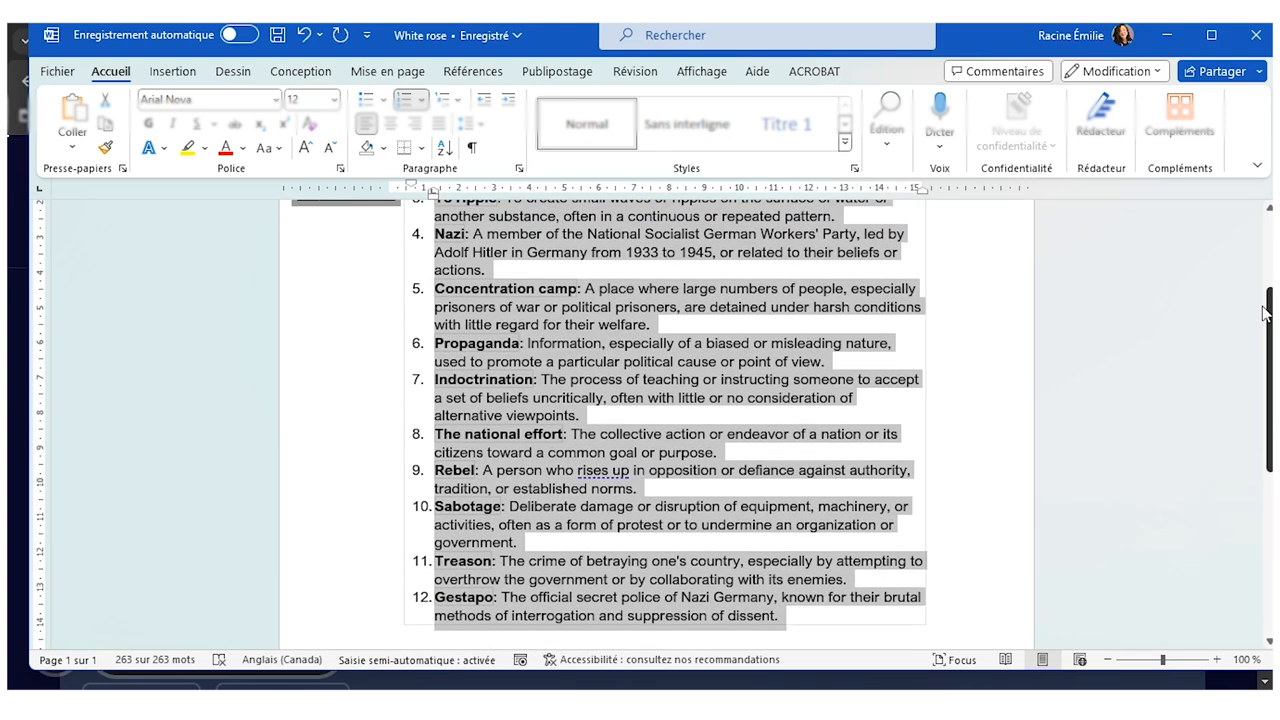
{"action": "scroll", "scroll_direction": "down", "scroll_amount": 3}
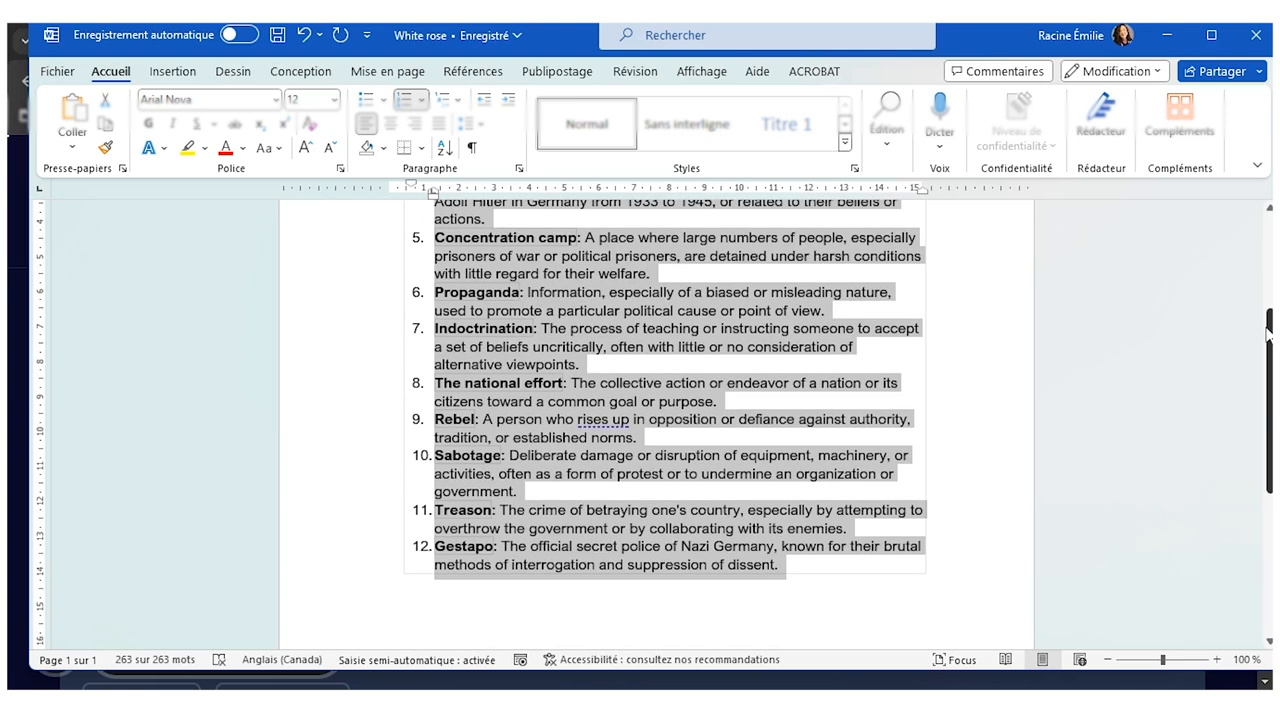
{"action": "scroll", "scroll_direction": "down", "scroll_amount": 3}
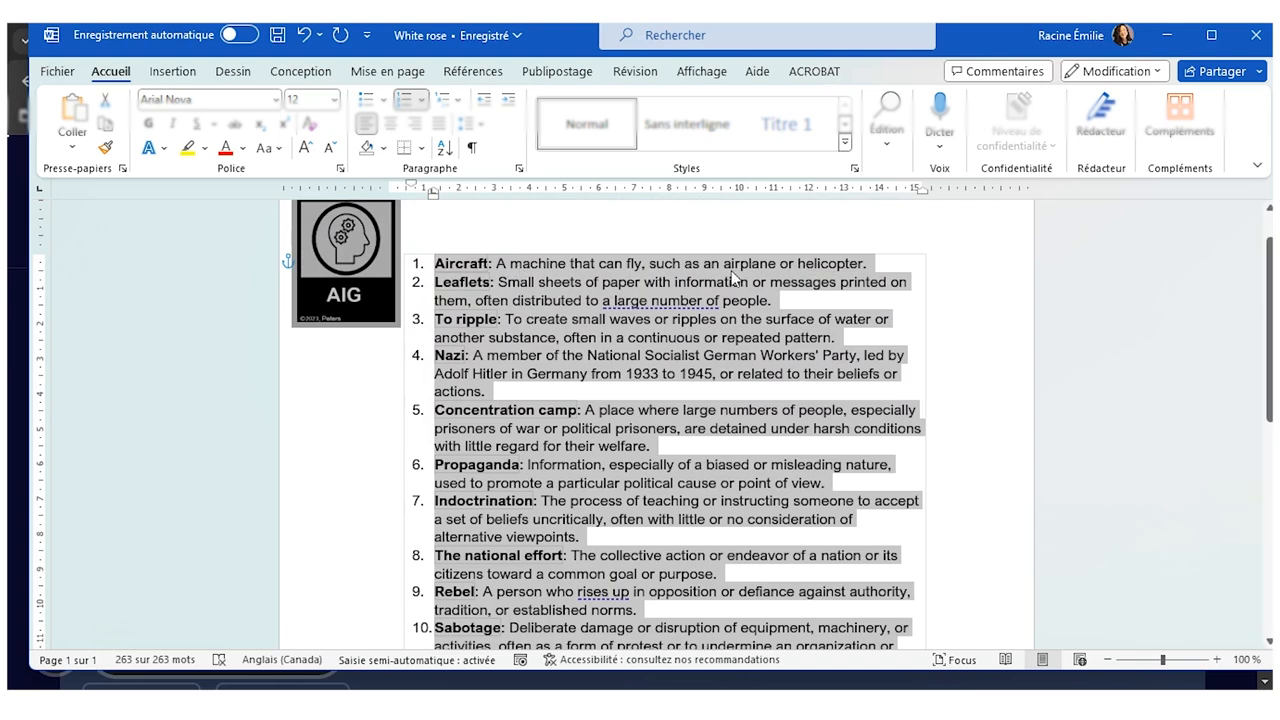
{"action": "mouse_move", "coordinate": [877, 286]}
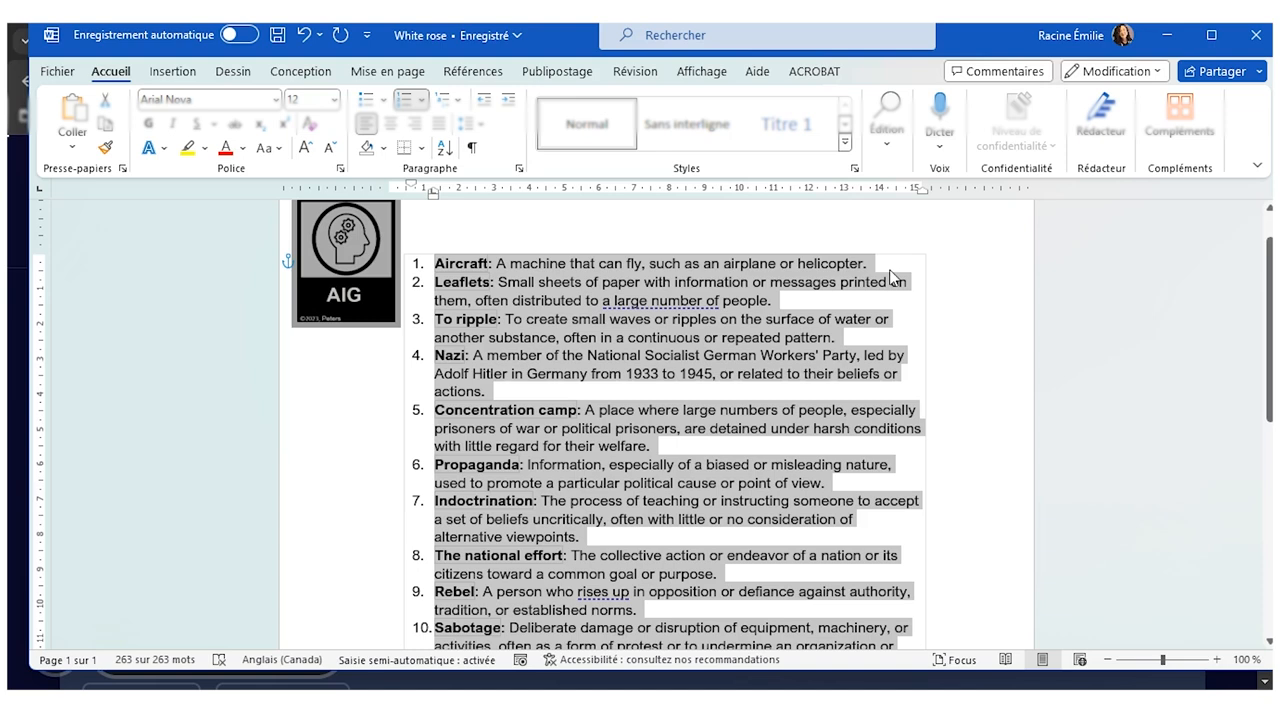
{"action": "mouse_move", "coordinate": [360, 401]}
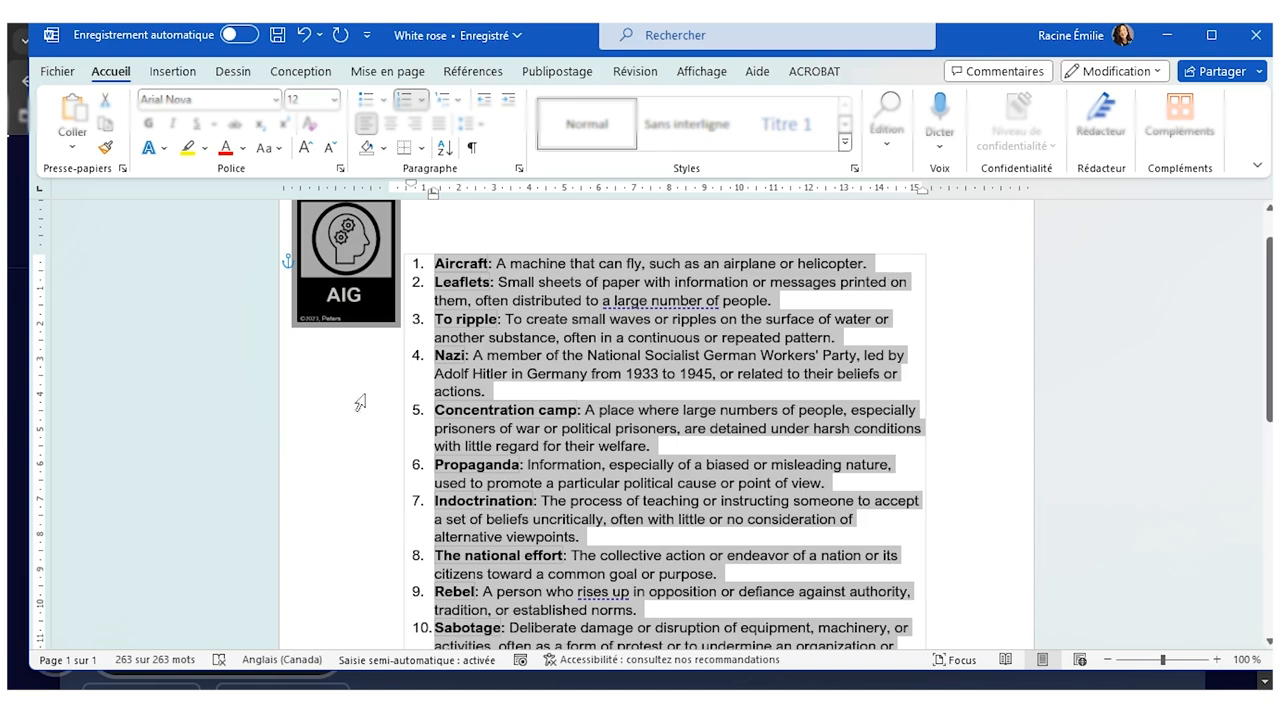
{"action": "mouse_move", "coordinate": [330, 300]}
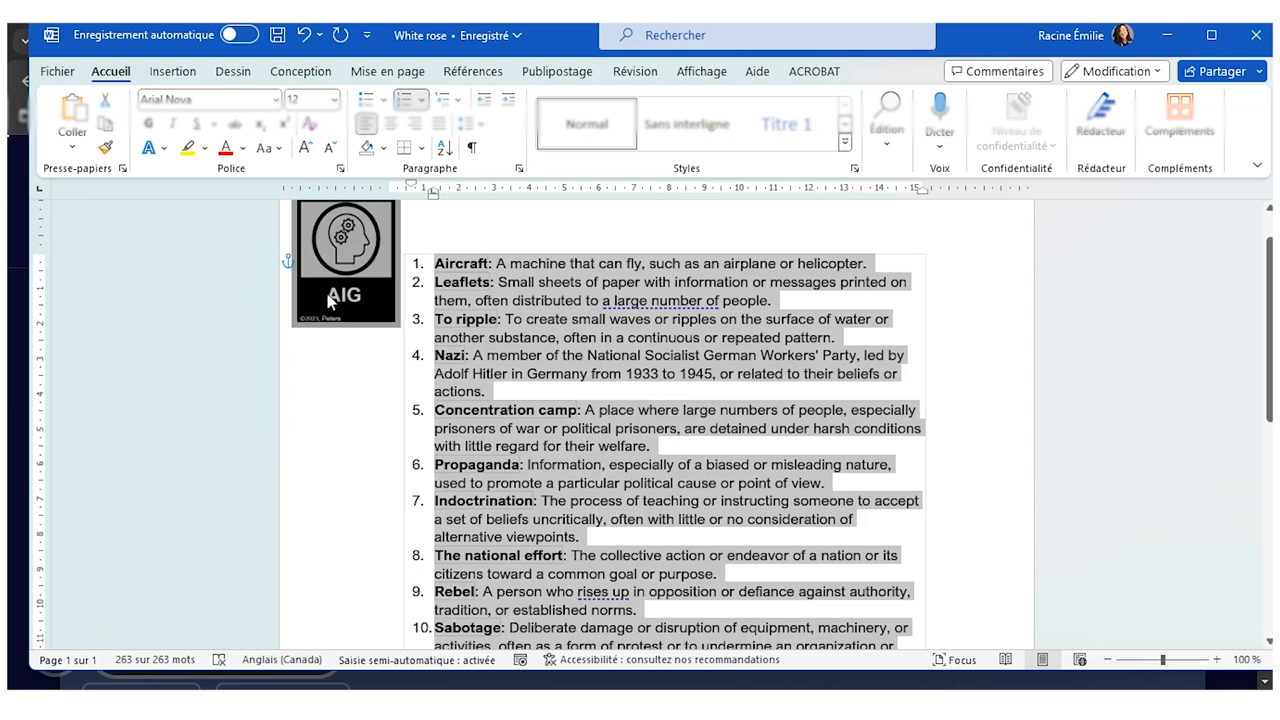
{"action": "mouse_move", "coordinate": [365, 305]}
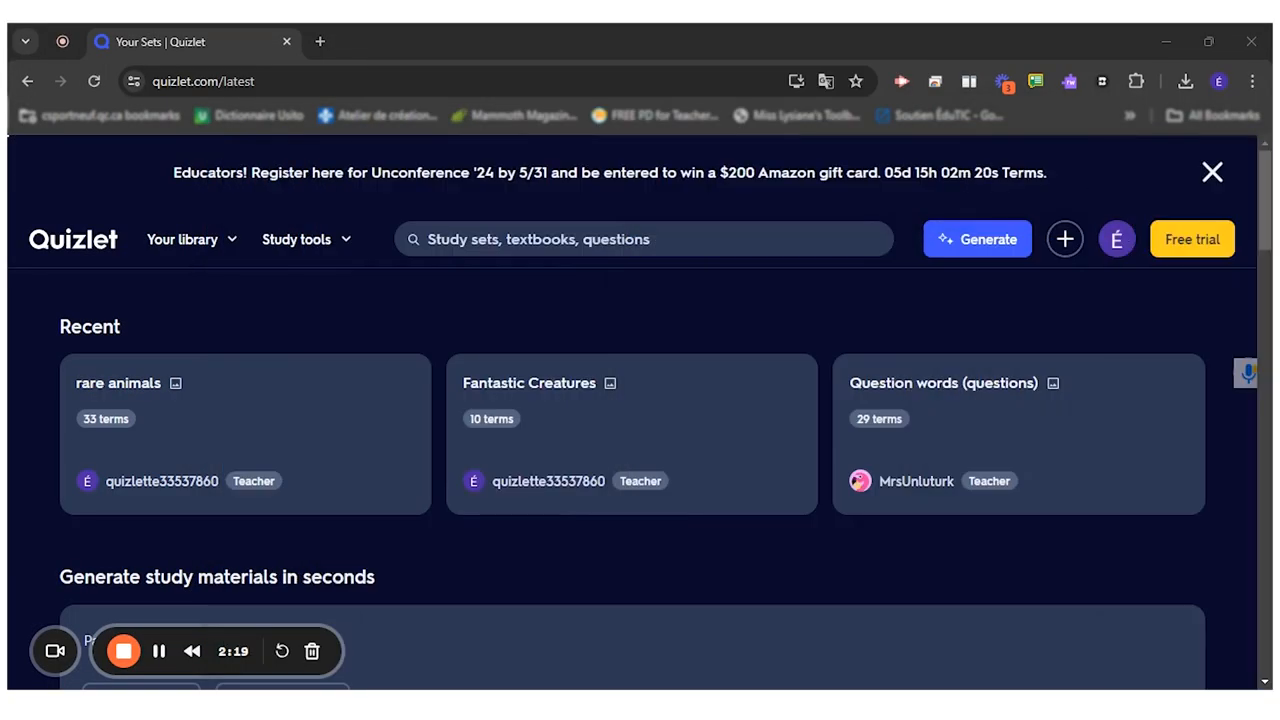
{"action": "mouse_move", "coordinate": [372, 277]}
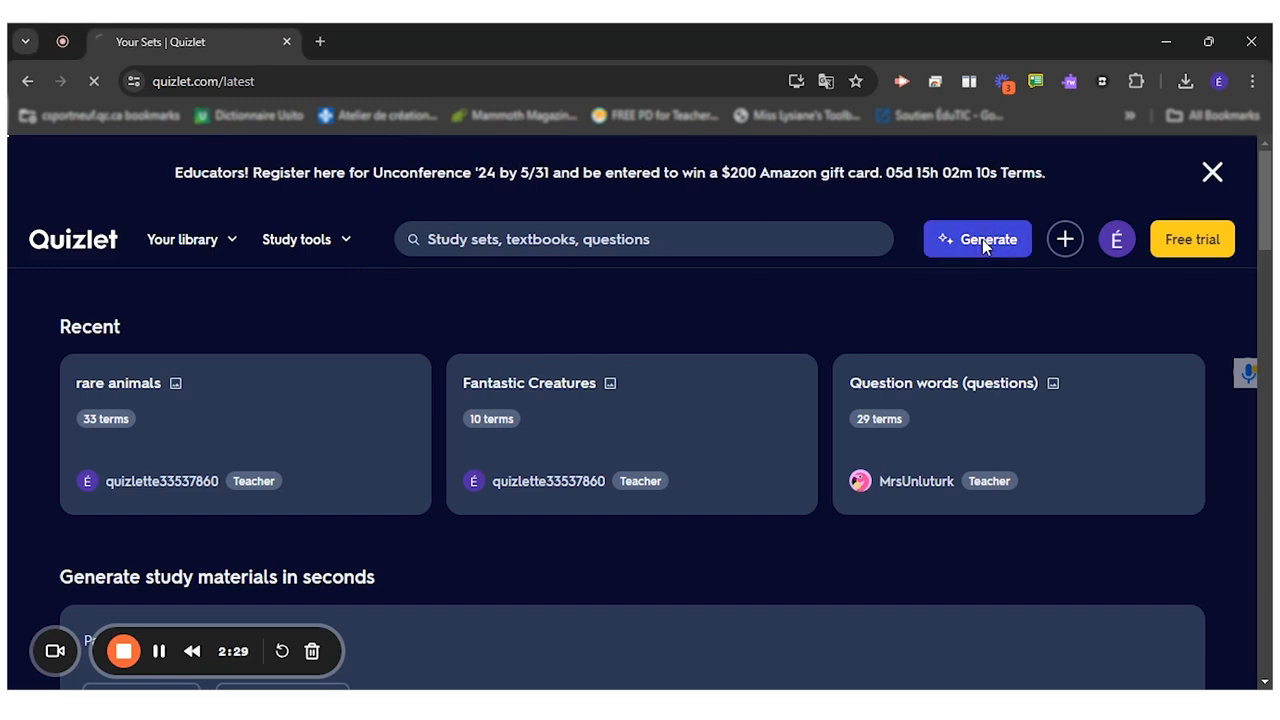
{"action": "left_click", "coordinate": [977, 239]}
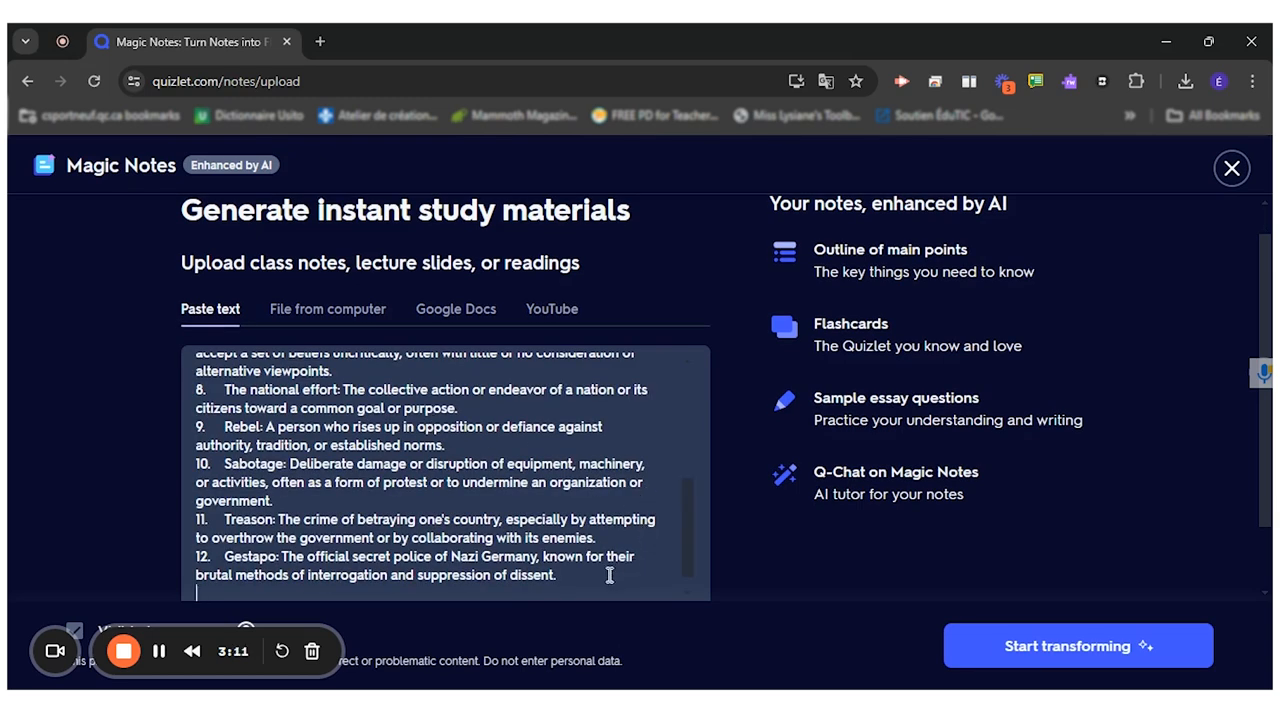
Check the pasted 12-term list and start transforming it into study materials.
{"action": "scroll", "scroll_direction": "down", "scroll_amount": 3}
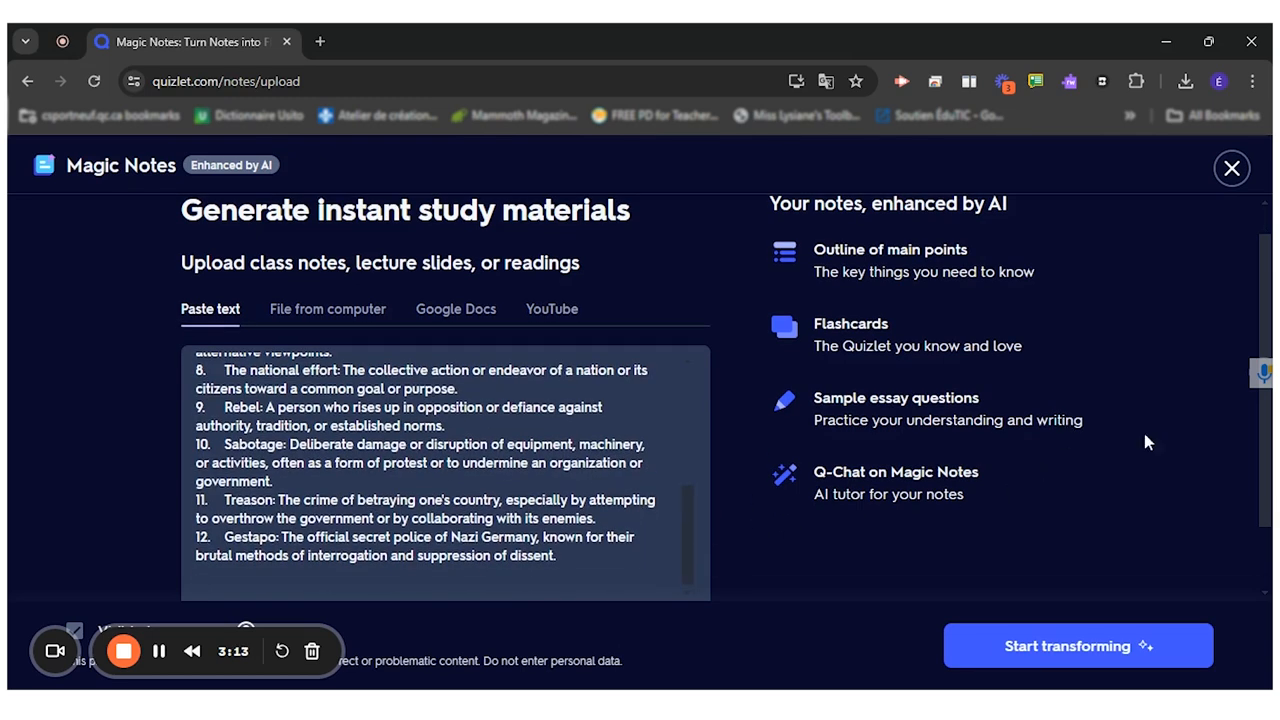
{"action": "scroll", "scroll_direction": "down", "scroll_amount": 3}
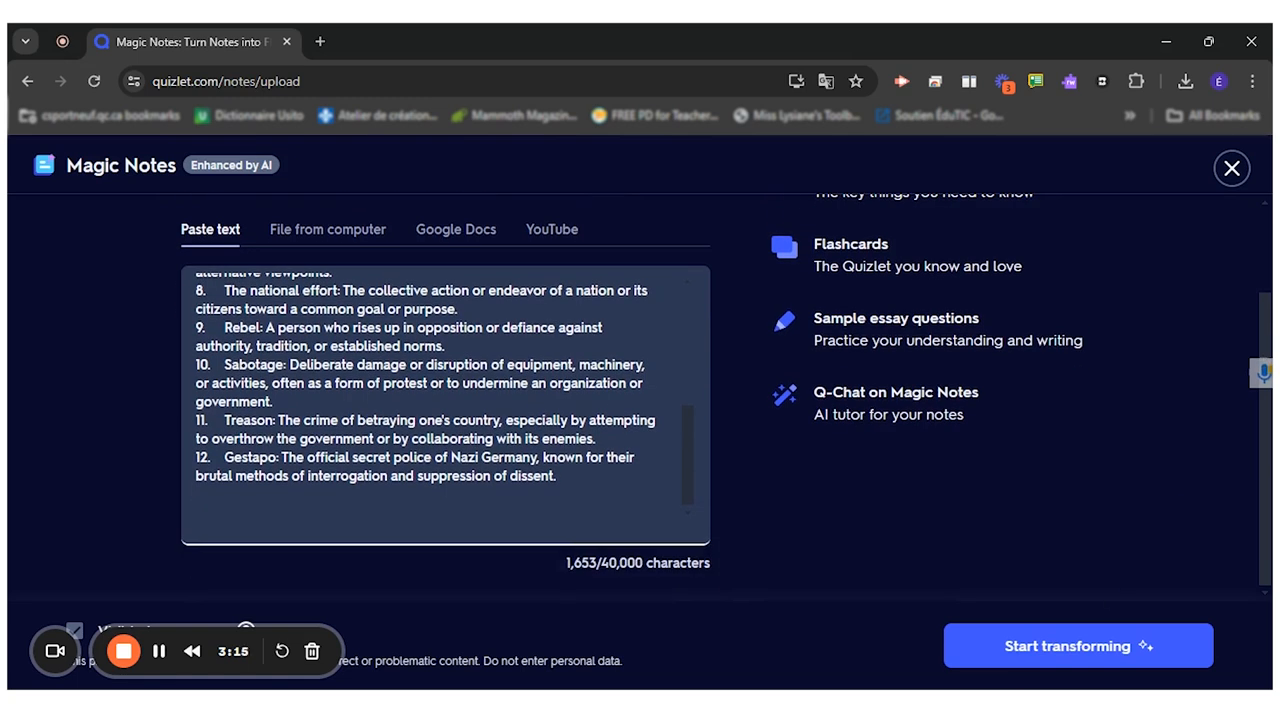
{"action": "left_click", "coordinate": [1077, 645]}
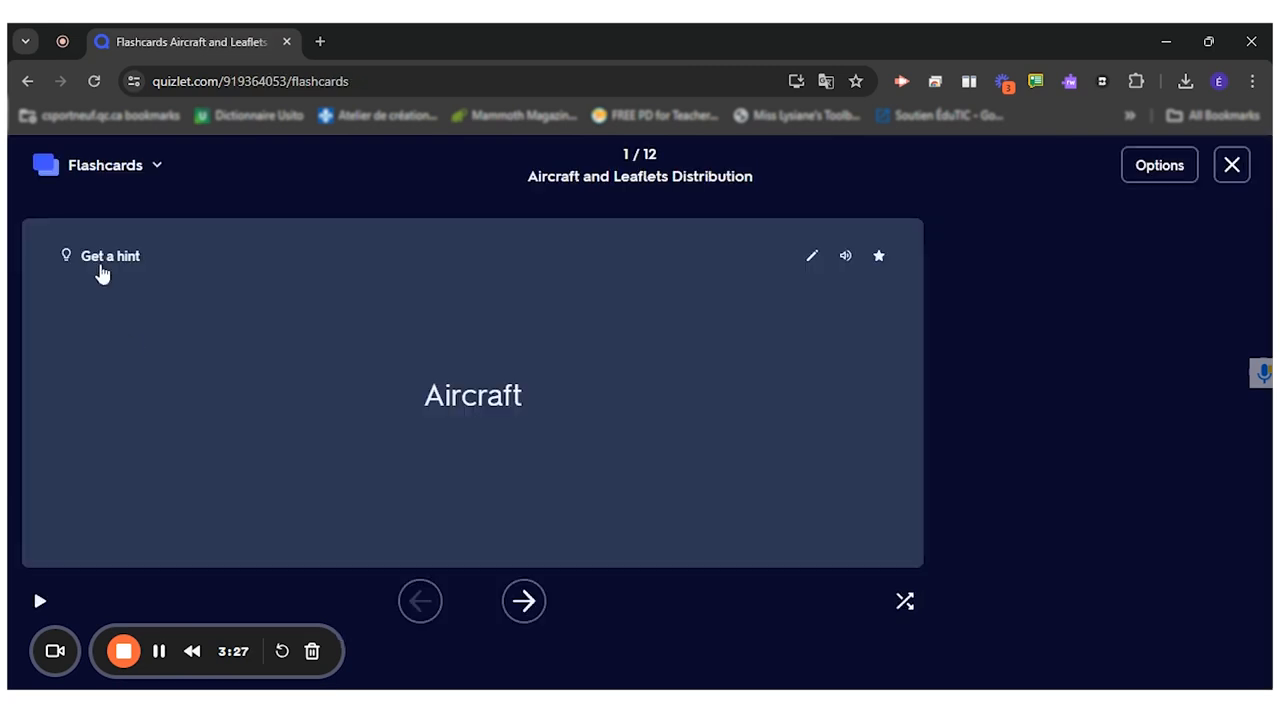
{"action": "mouse_move", "coordinate": [487, 400]}
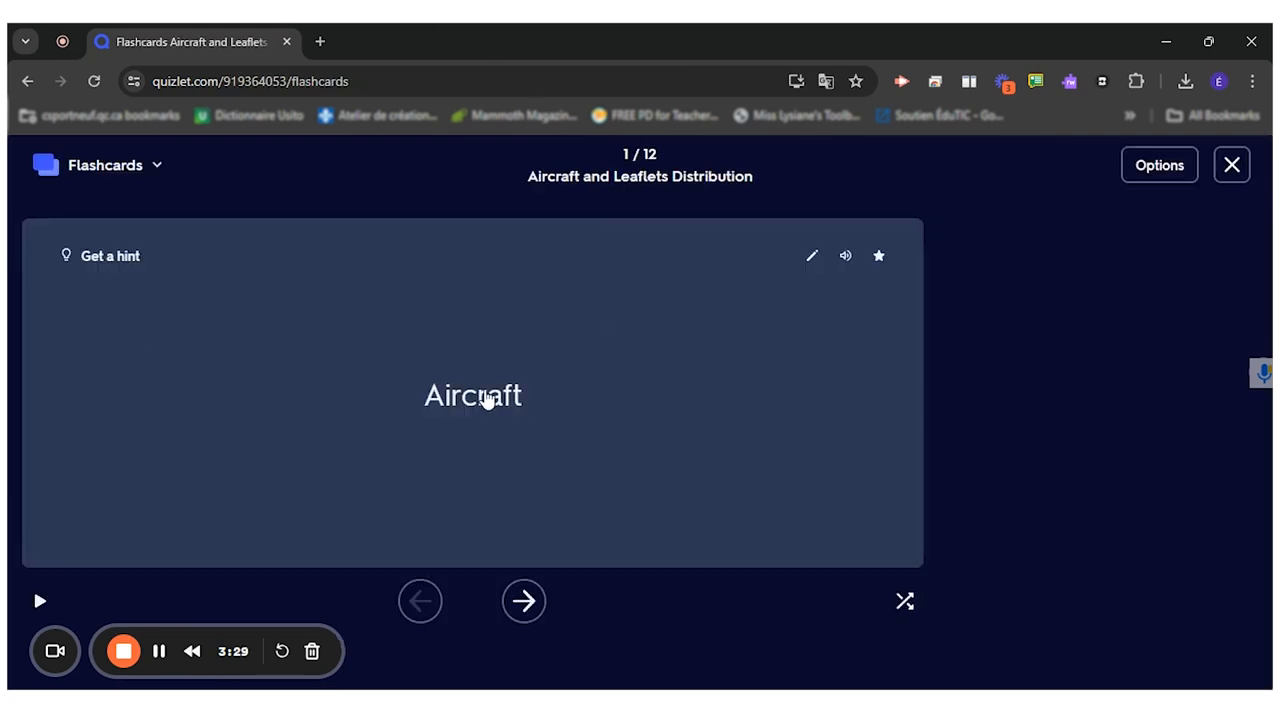
{"action": "left_click", "coordinate": [472, 395]}
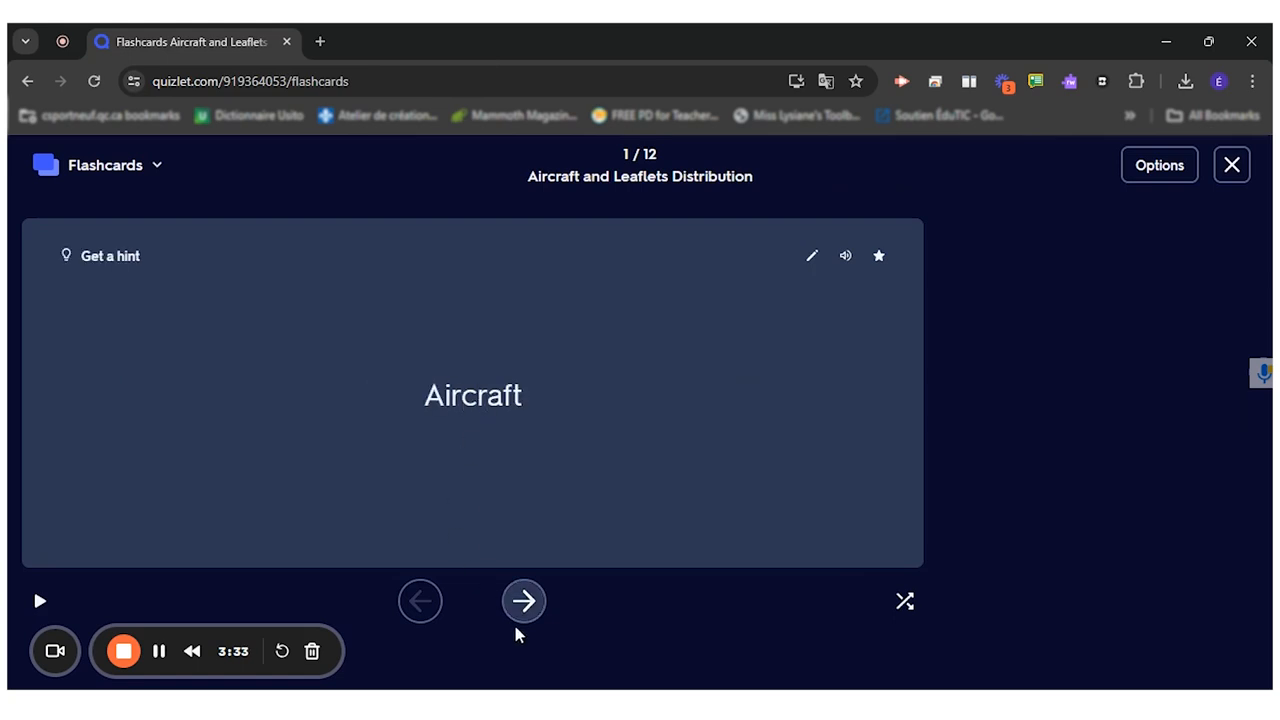
{"action": "mouse_move", "coordinate": [645, 620]}
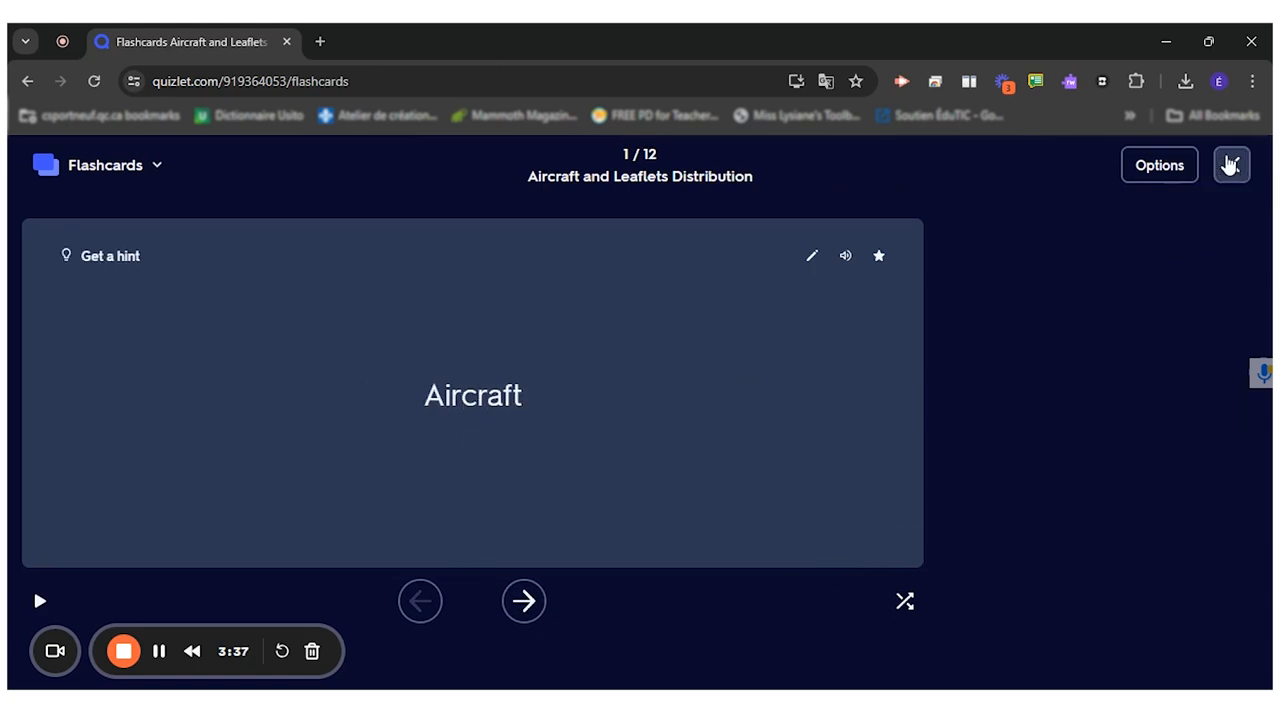
{"action": "left_click", "coordinate": [1159, 165]}
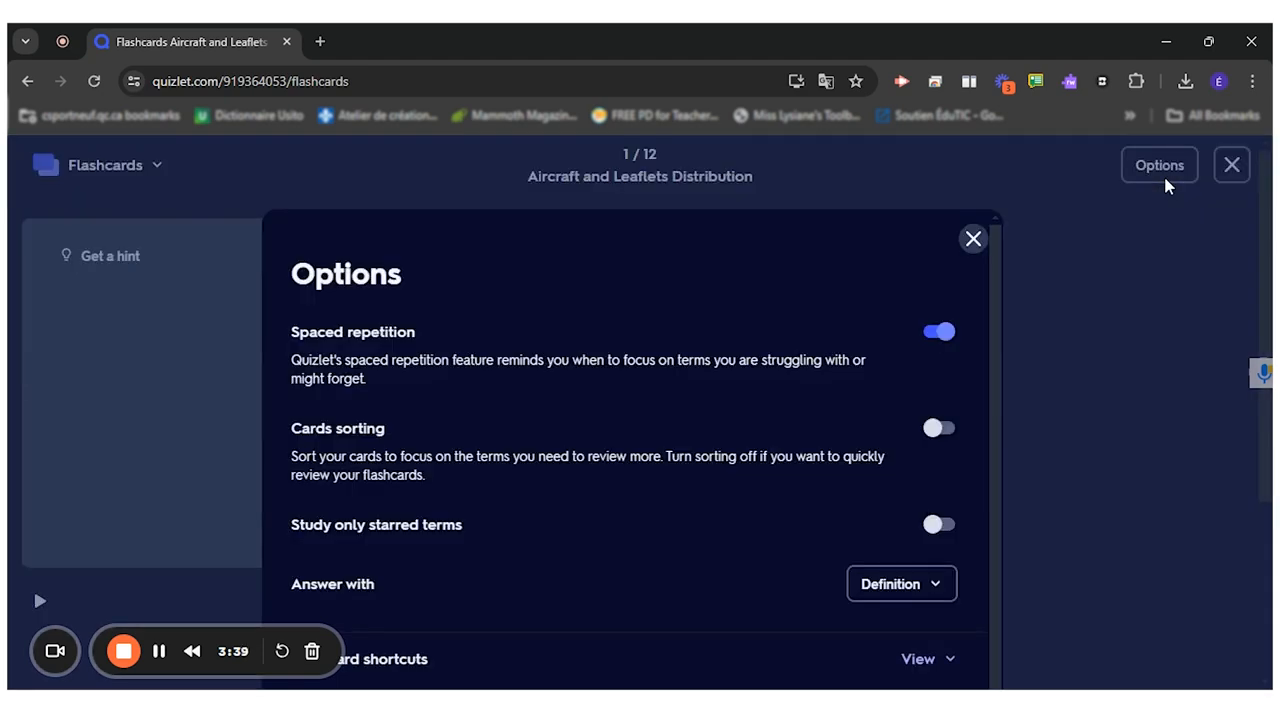
{"action": "mouse_move", "coordinate": [386, 327]}
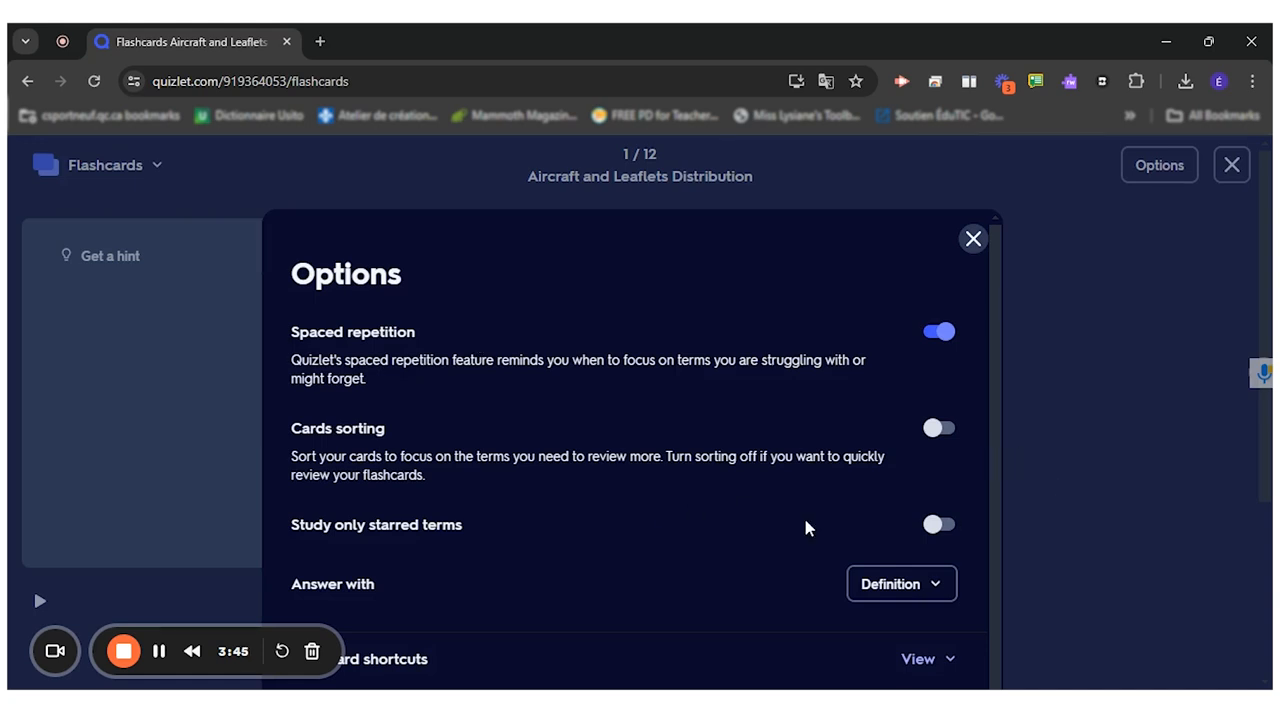
{"action": "mouse_move", "coordinate": [396, 528]}
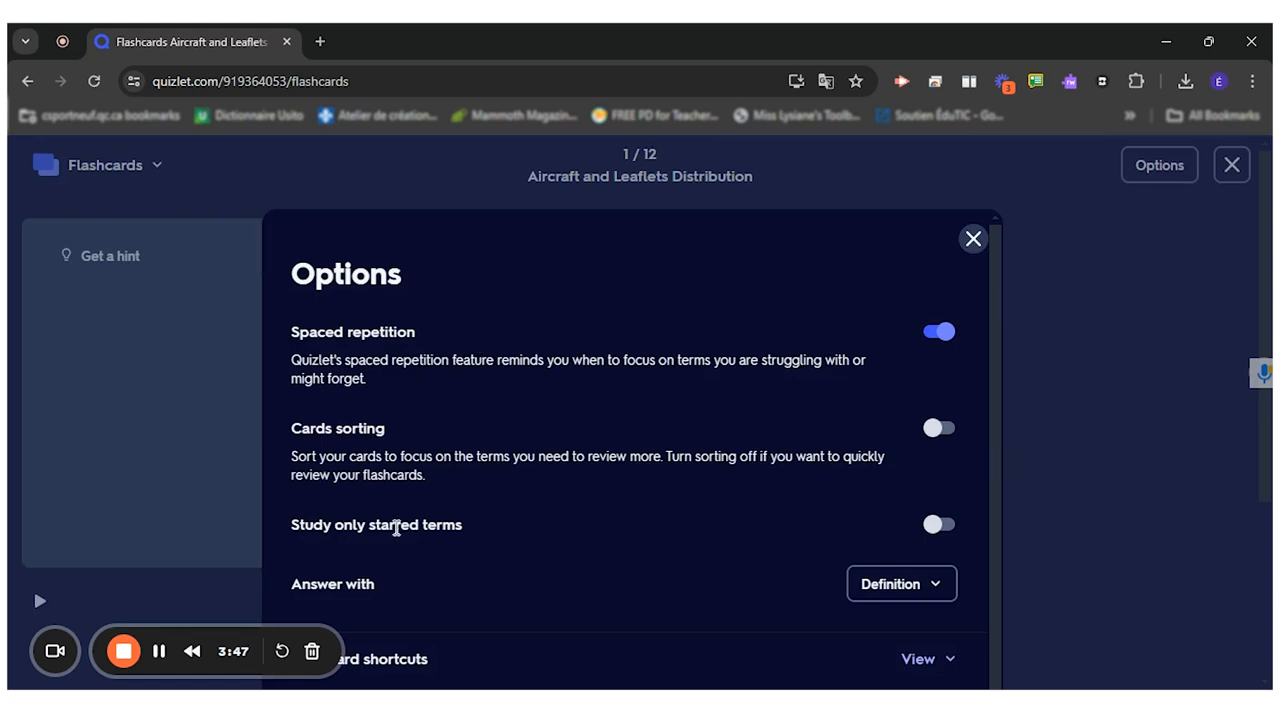
{"action": "mouse_move", "coordinate": [1008, 399]}
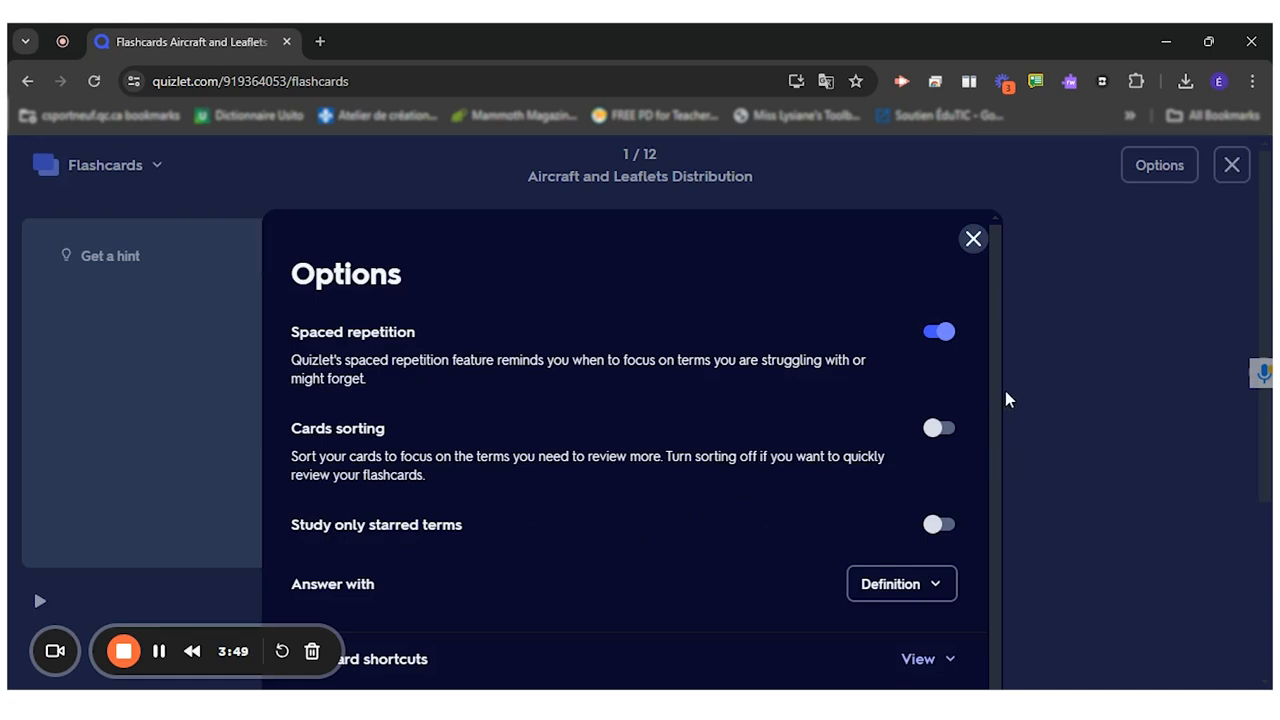
{"action": "mouse_move", "coordinate": [1015, 366]}
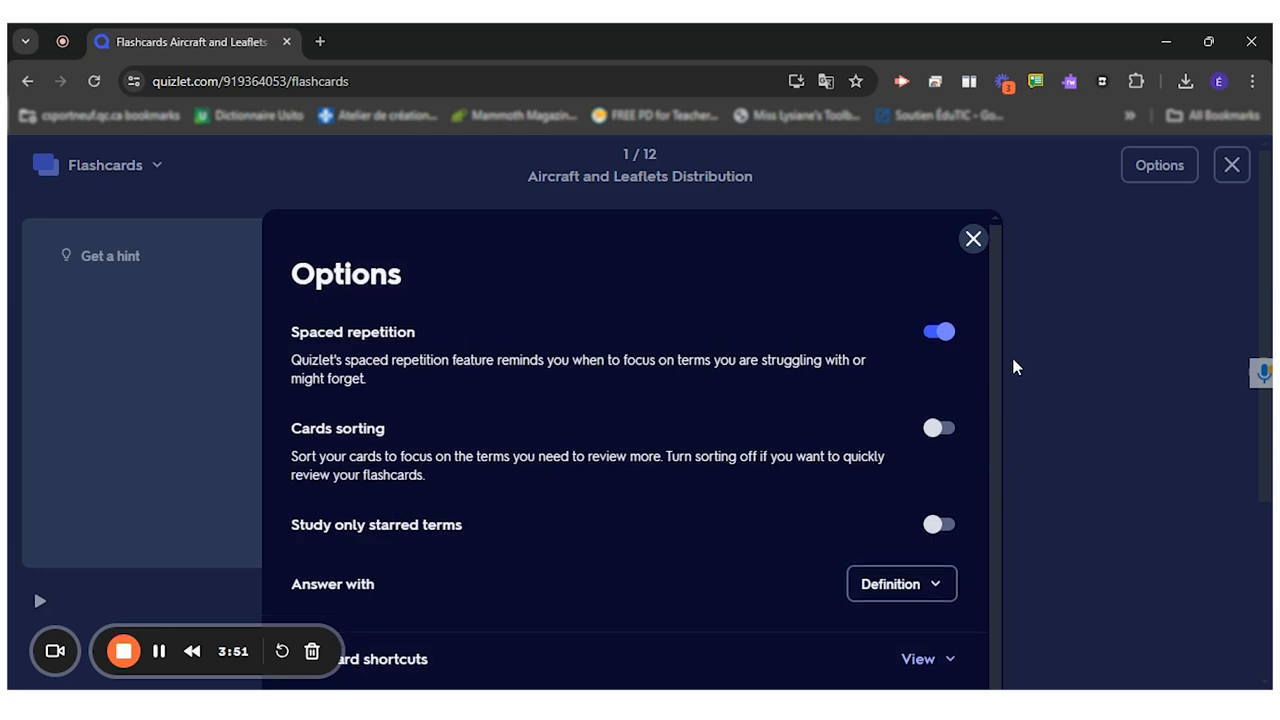
{"action": "mouse_move", "coordinate": [972, 239]}
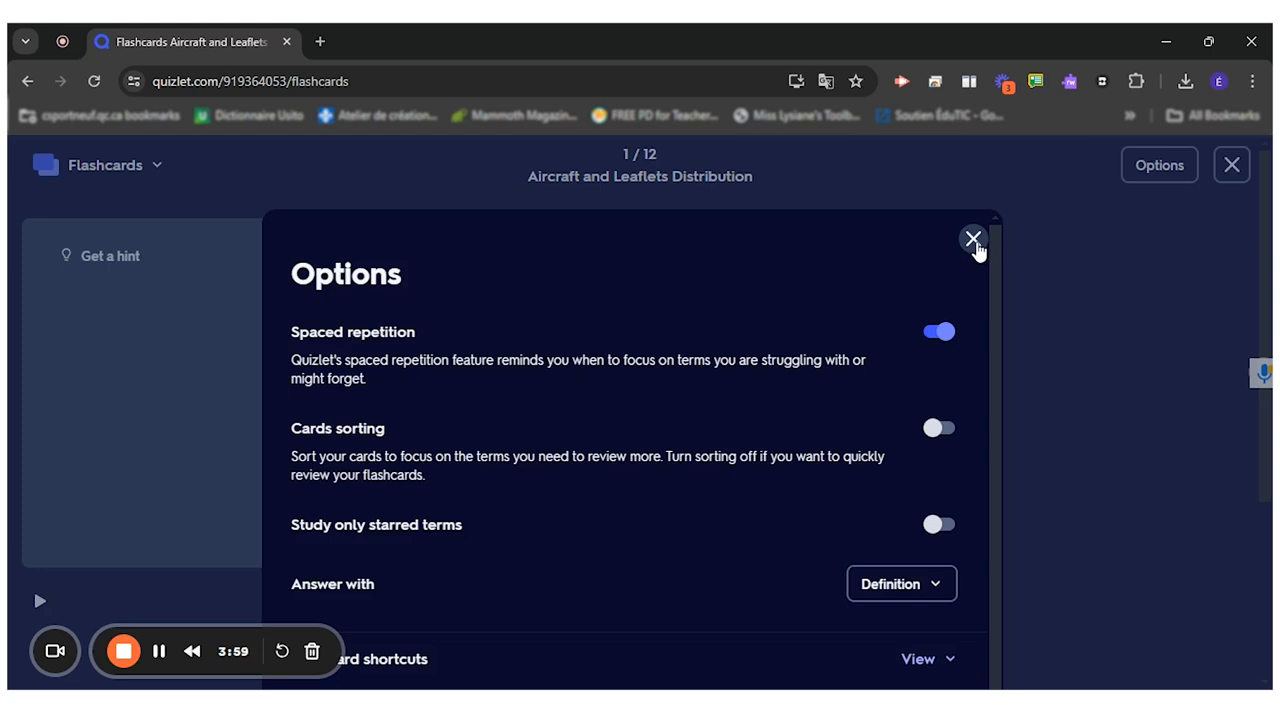
{"action": "left_click", "coordinate": [972, 240]}
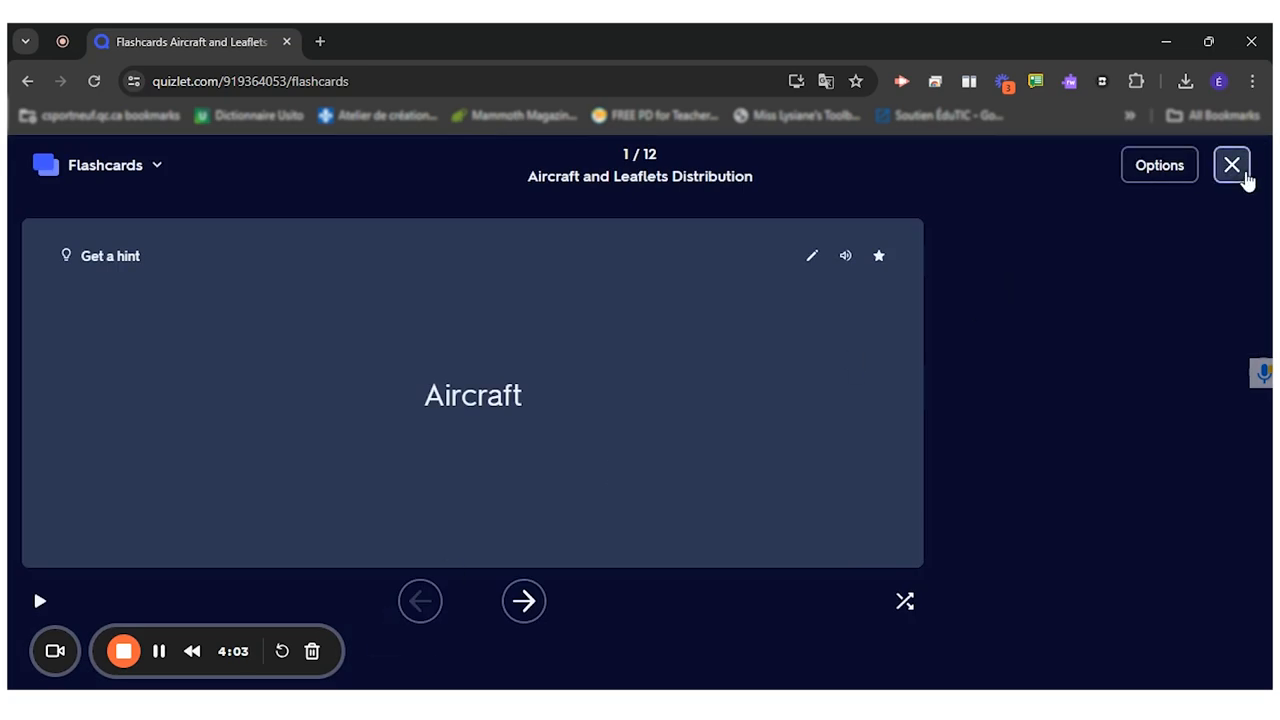
{"action": "left_click", "coordinate": [1231, 165]}
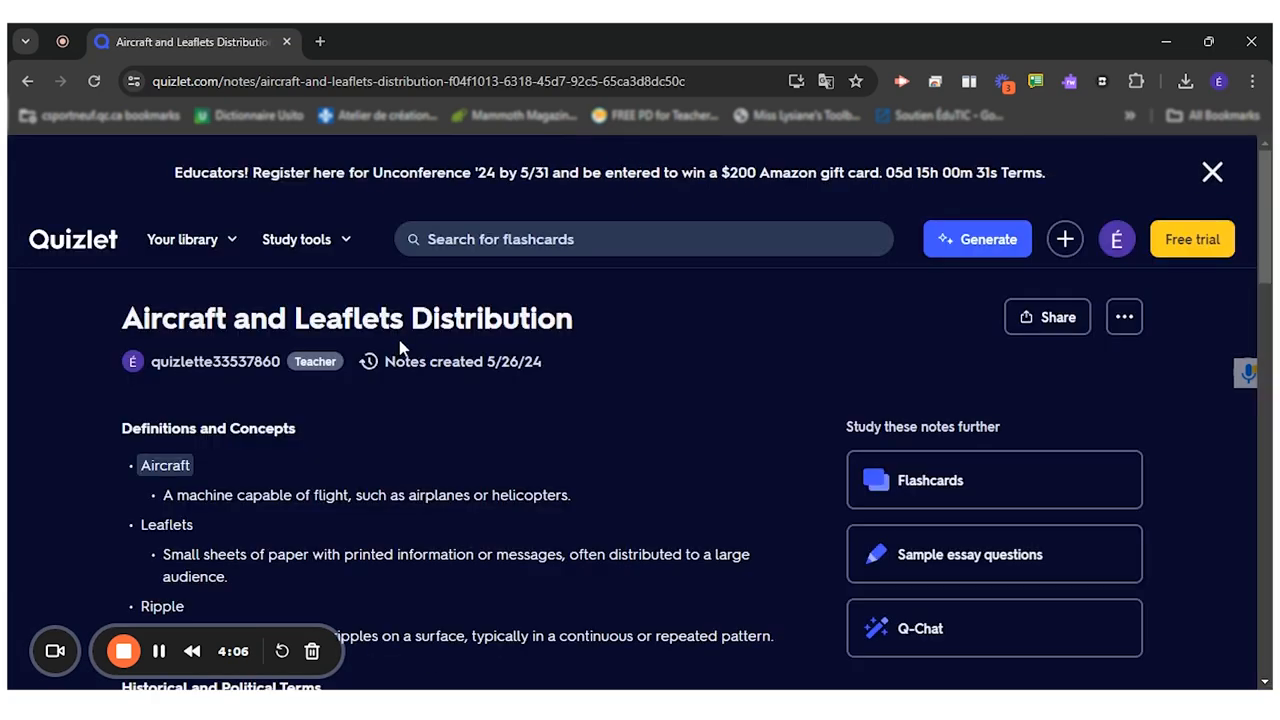
{"action": "mouse_move", "coordinate": [53, 470]}
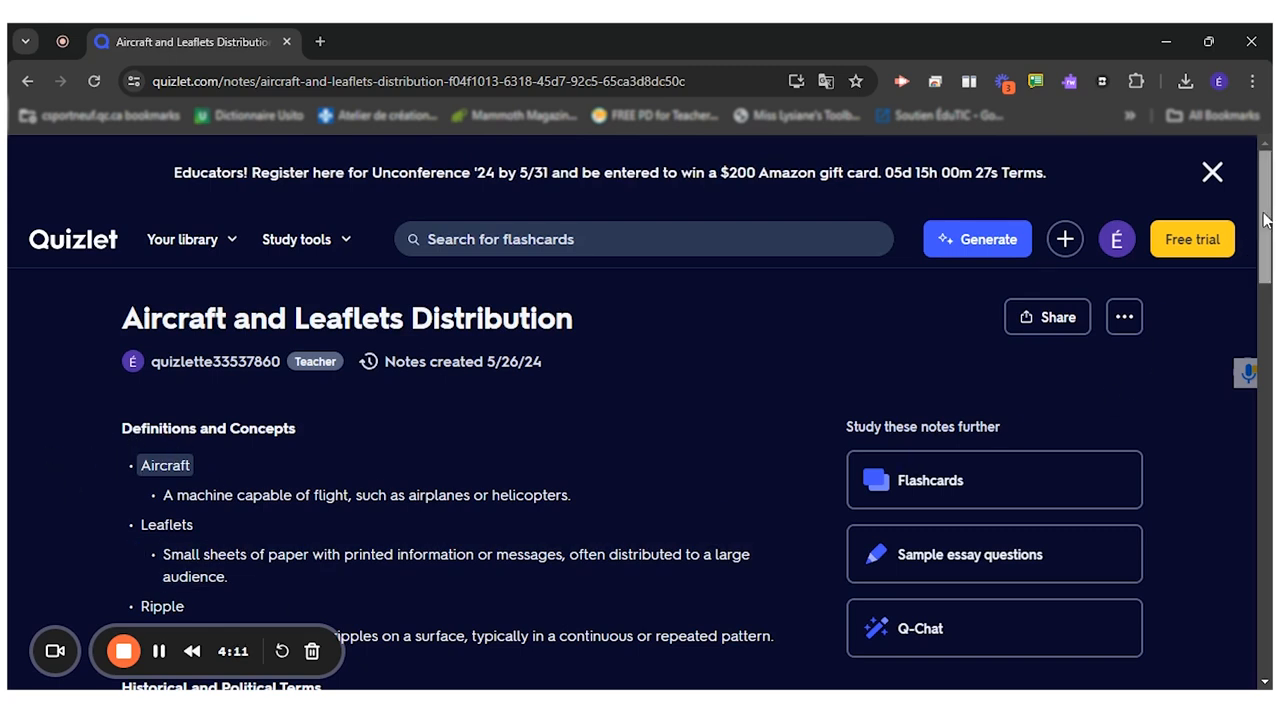
{"action": "scroll", "scroll_direction": "down", "scroll_amount": 3}
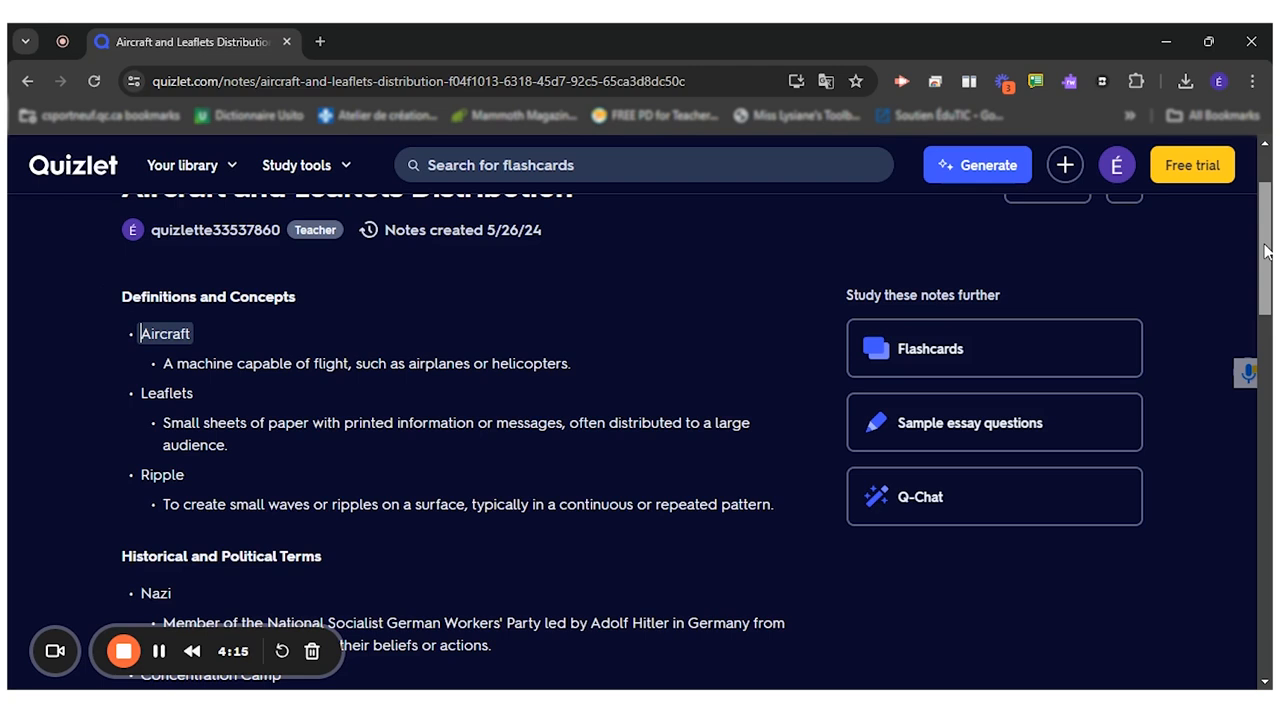
{"action": "scroll", "scroll_direction": "down", "scroll_amount": 3}
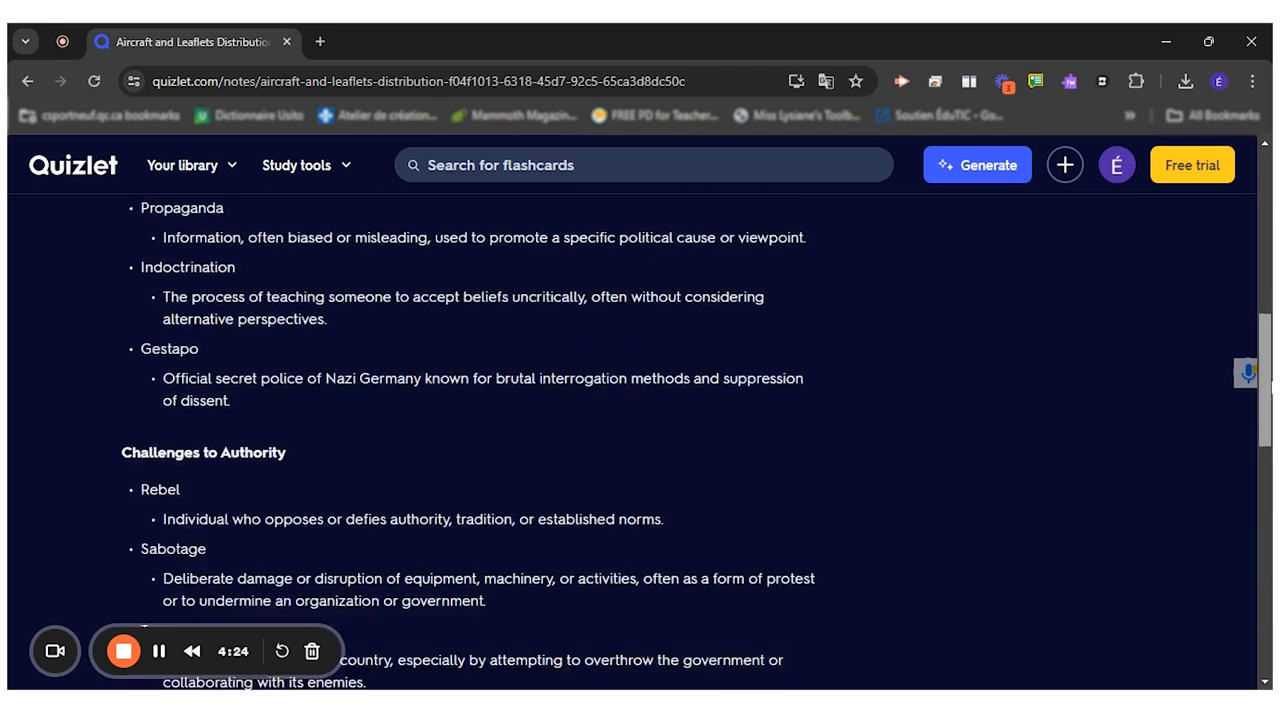
{"action": "scroll", "scroll_direction": "up", "scroll_amount": 3}
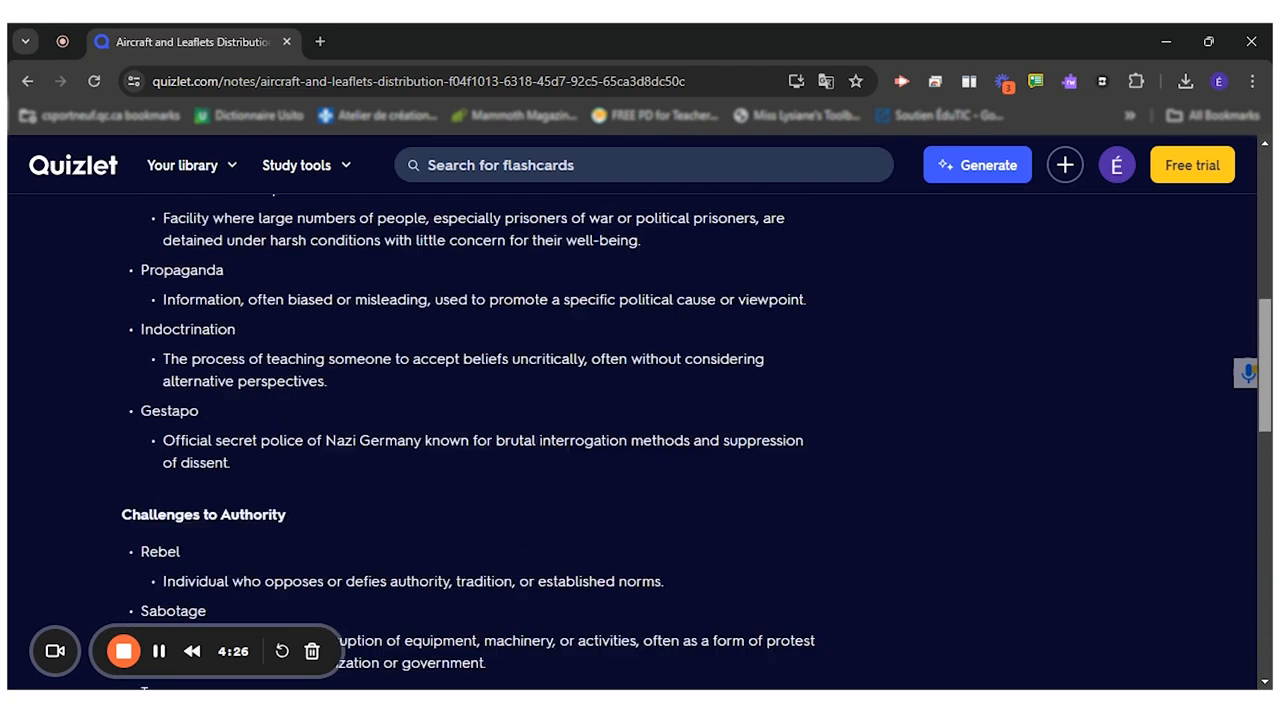
{"action": "left_click", "coordinate": [1055, 305]}
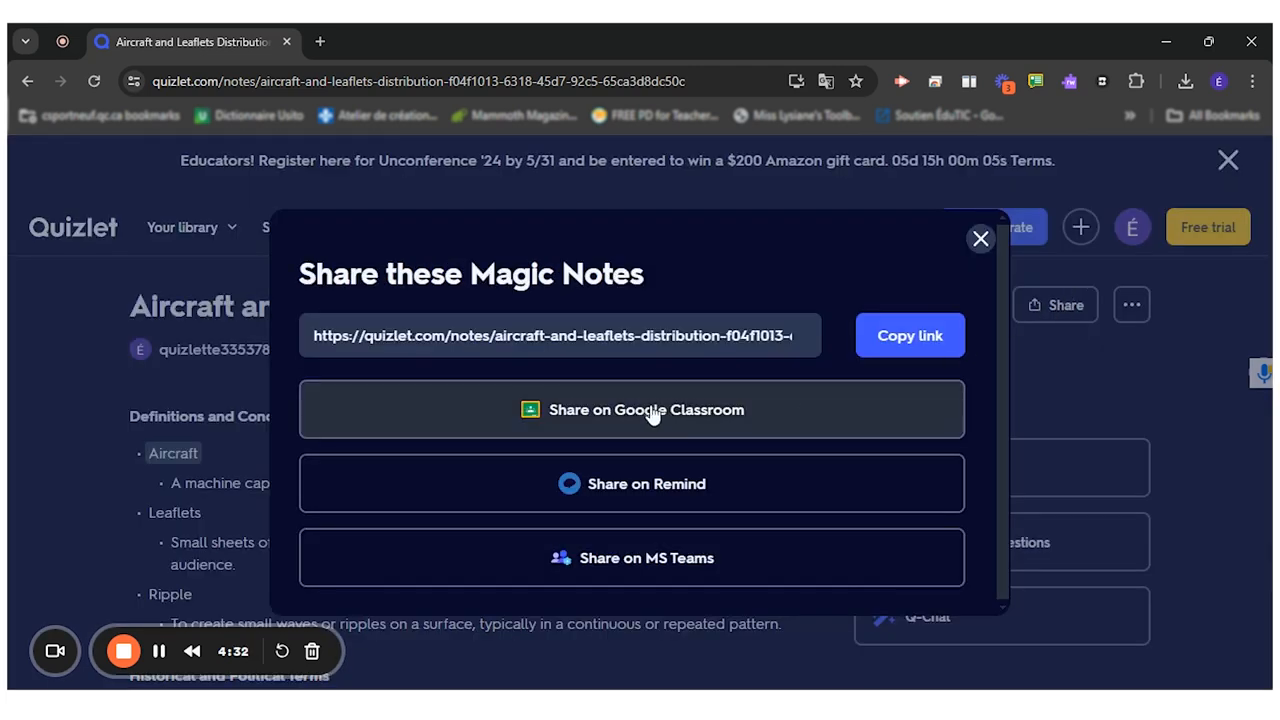
{"action": "mouse_move", "coordinate": [810, 337]}
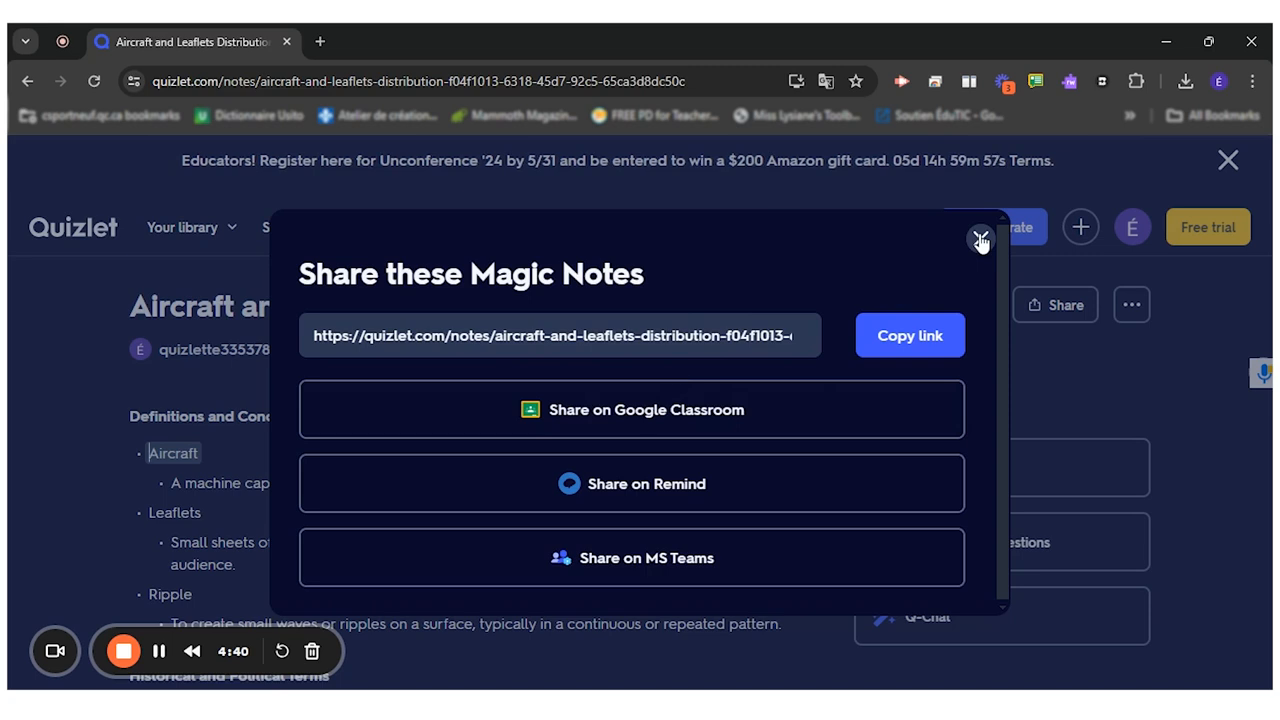
{"action": "left_click", "coordinate": [981, 241]}
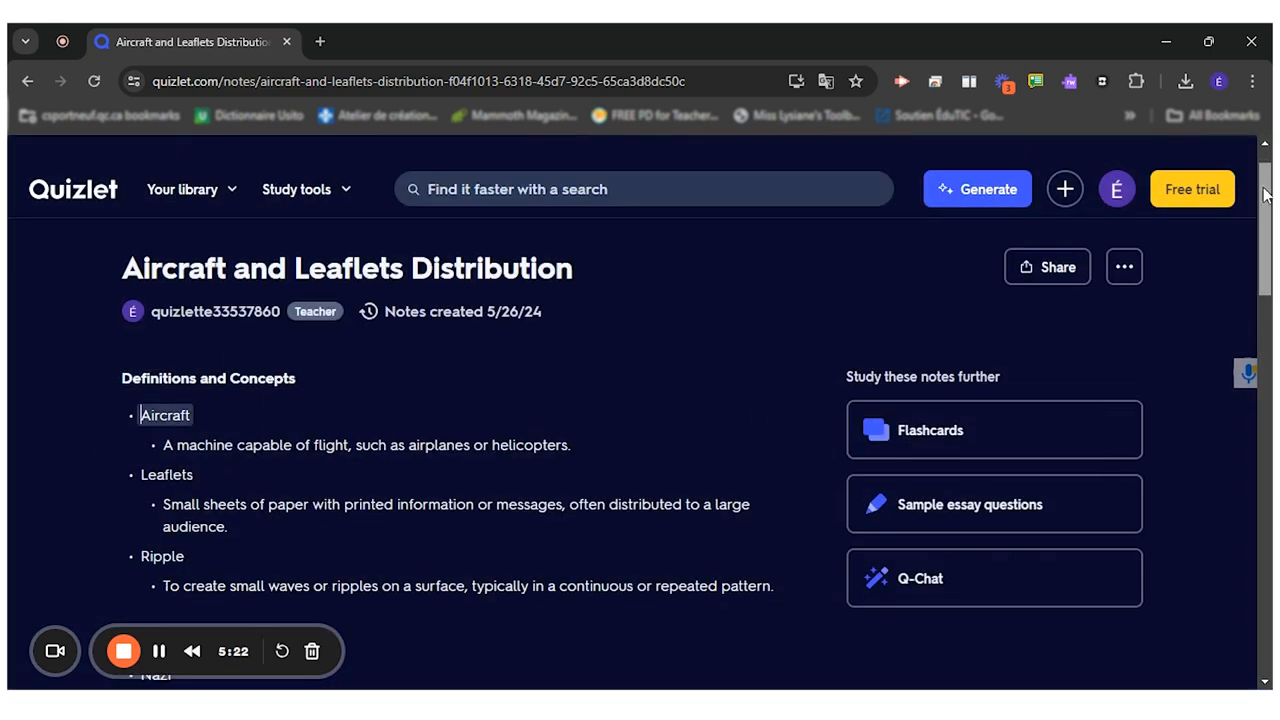
Edit and save the Aircraft card unchanged: 'Machine capable of flight, like airplanes or helicopters.'.
{"action": "scroll", "scroll_direction": "down", "scroll_amount": 3}
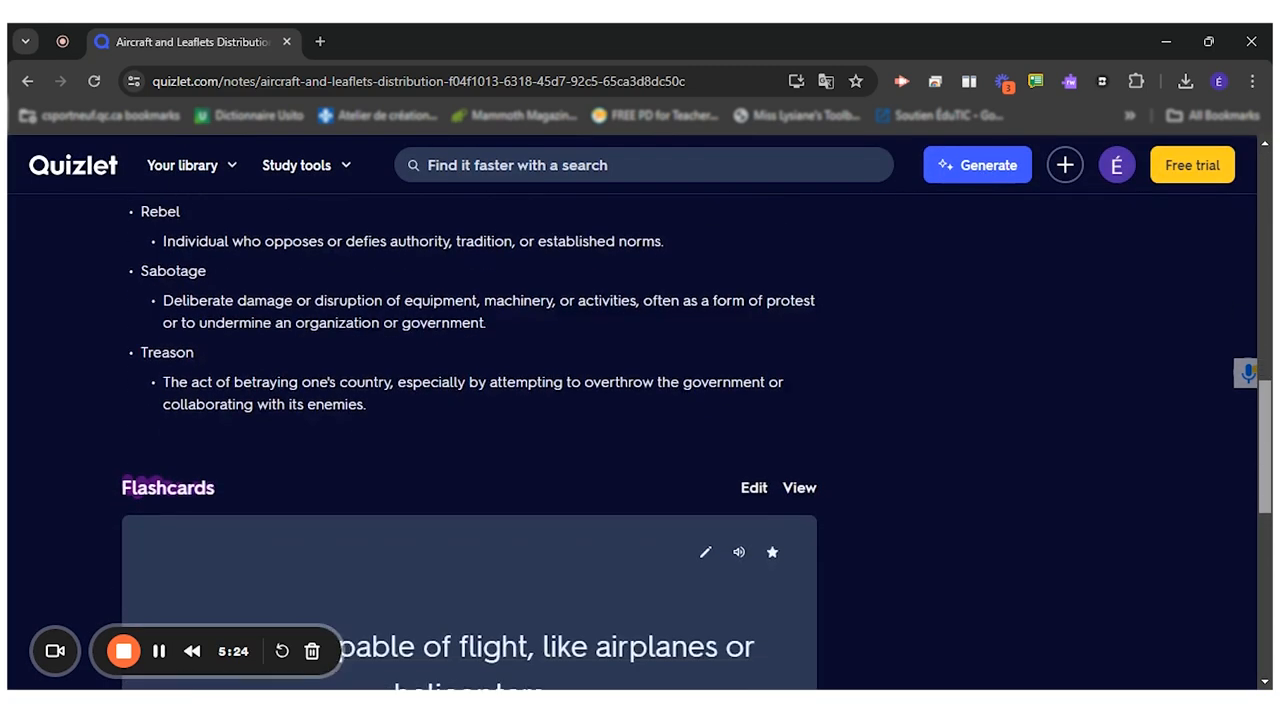
{"action": "scroll", "scroll_direction": "down", "scroll_amount": 3}
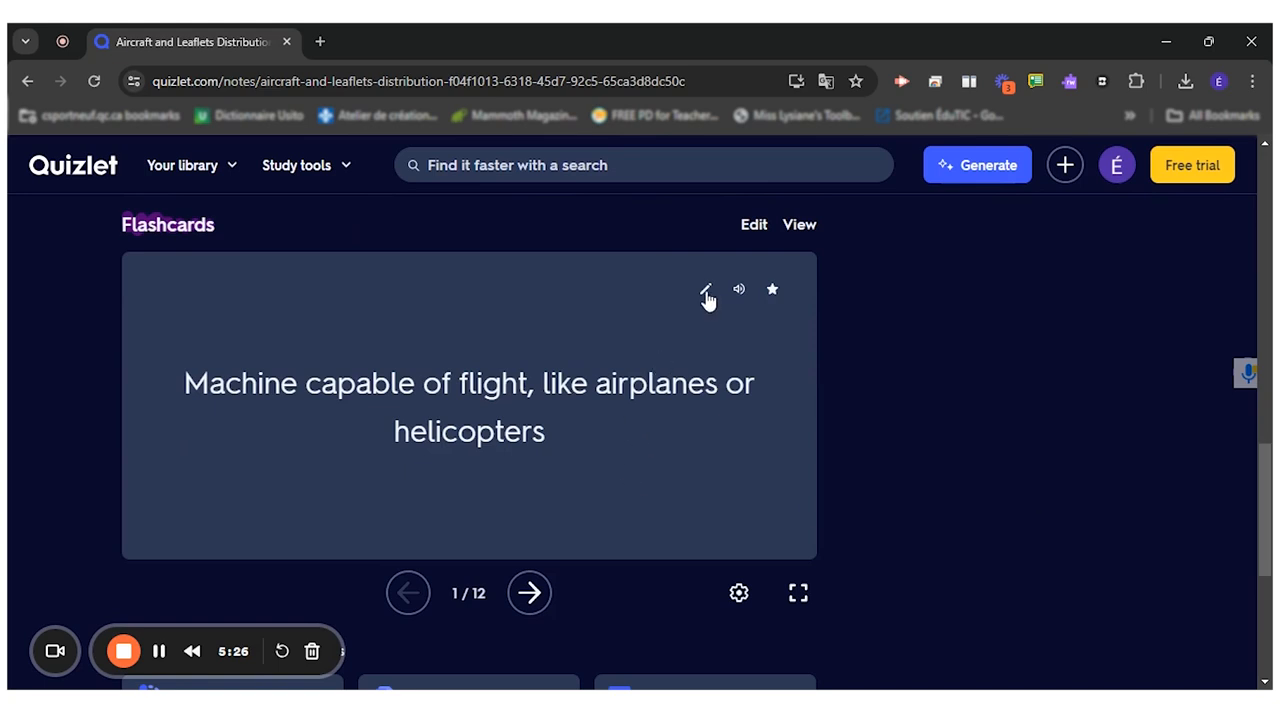
{"action": "left_click", "coordinate": [706, 290]}
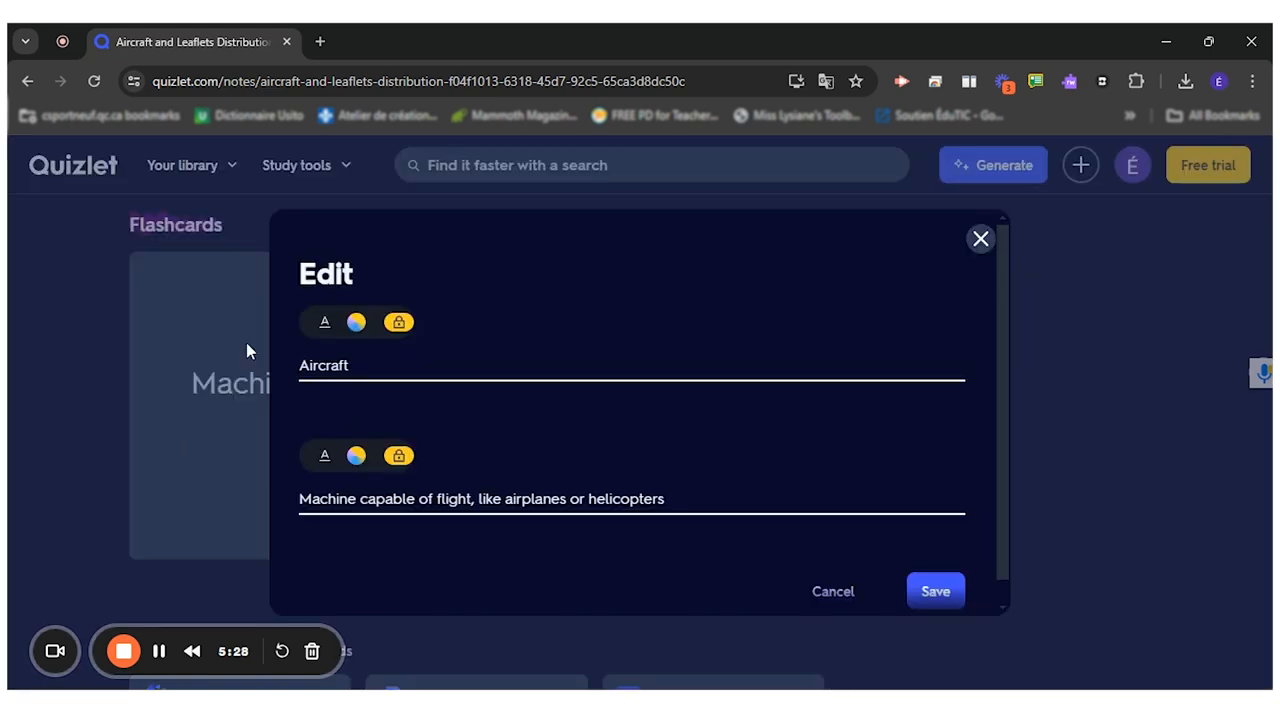
{"action": "mouse_move", "coordinate": [980, 239]}
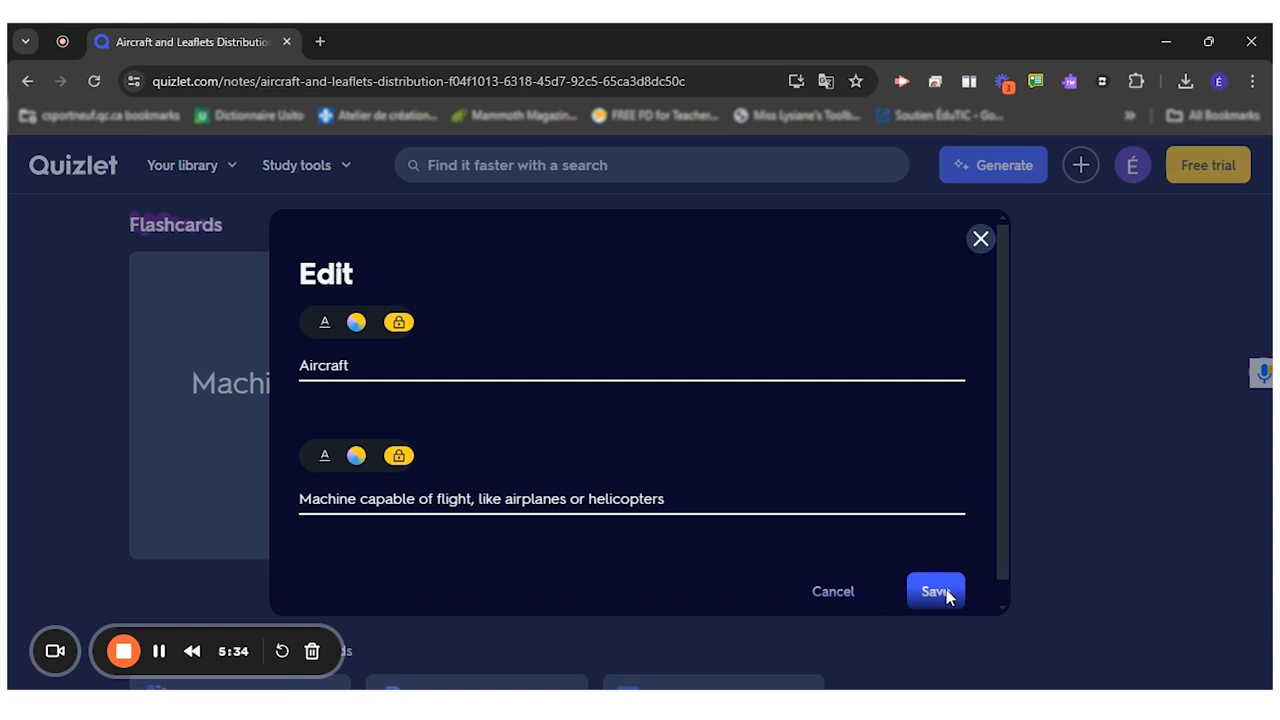
{"action": "left_click", "coordinate": [935, 591]}
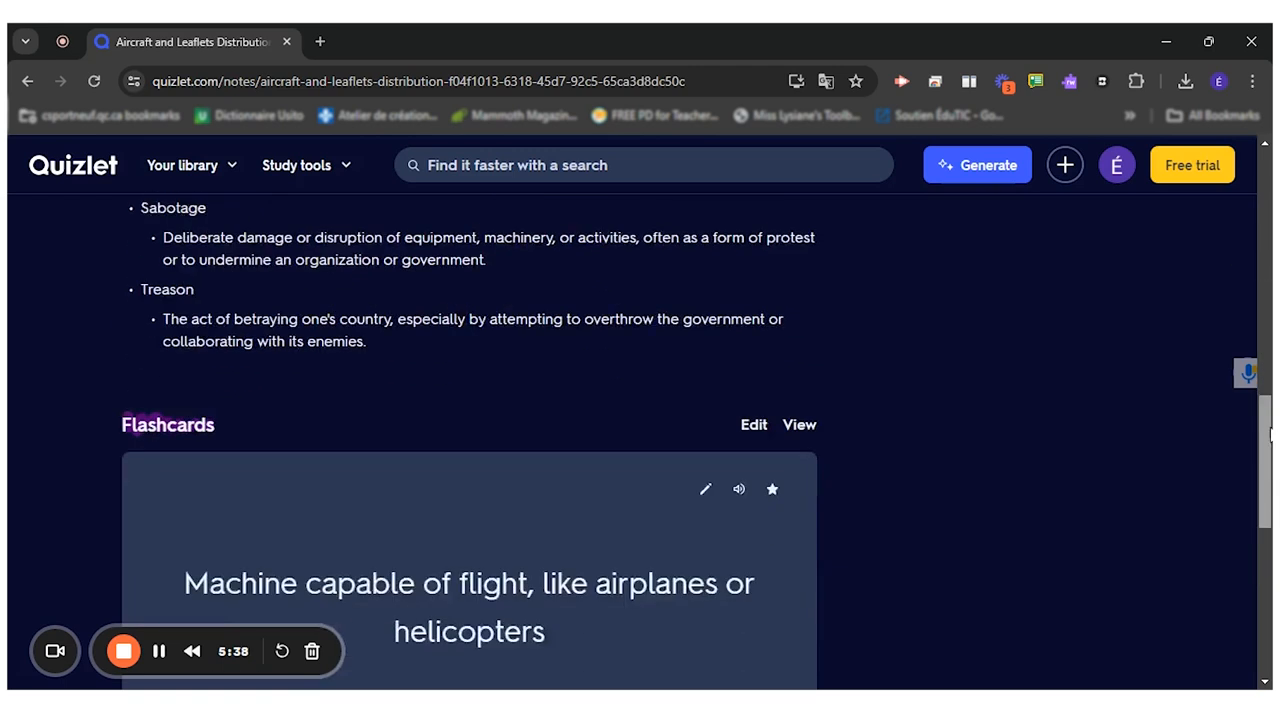
{"action": "scroll", "scroll_direction": "down", "scroll_amount": 3}
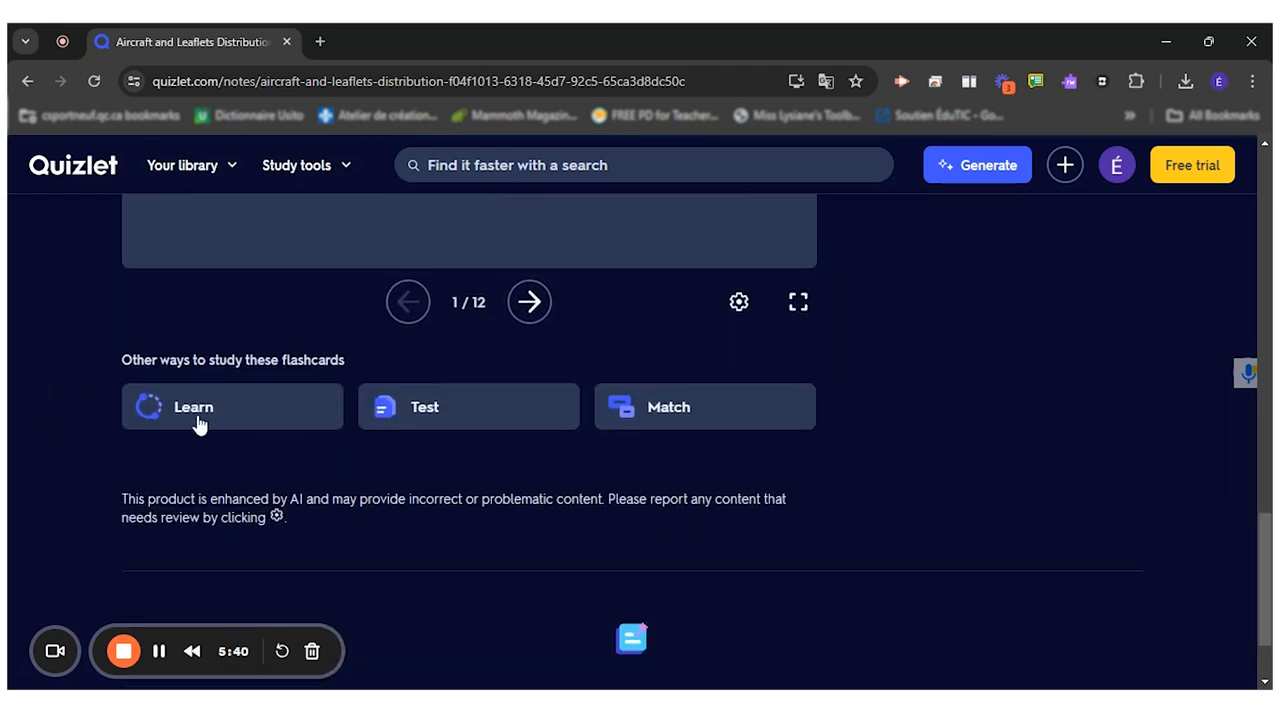
{"action": "mouse_move", "coordinate": [687, 407]}
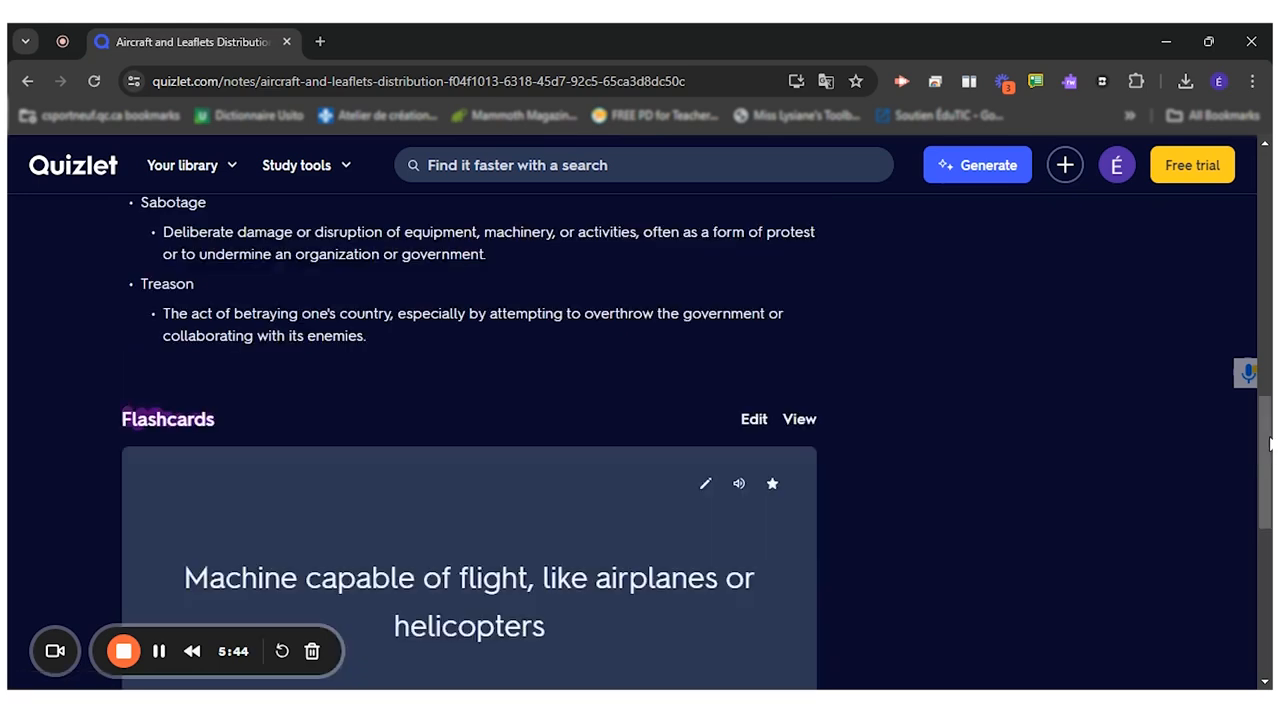
{"action": "scroll", "scroll_direction": "down", "scroll_amount": 3}
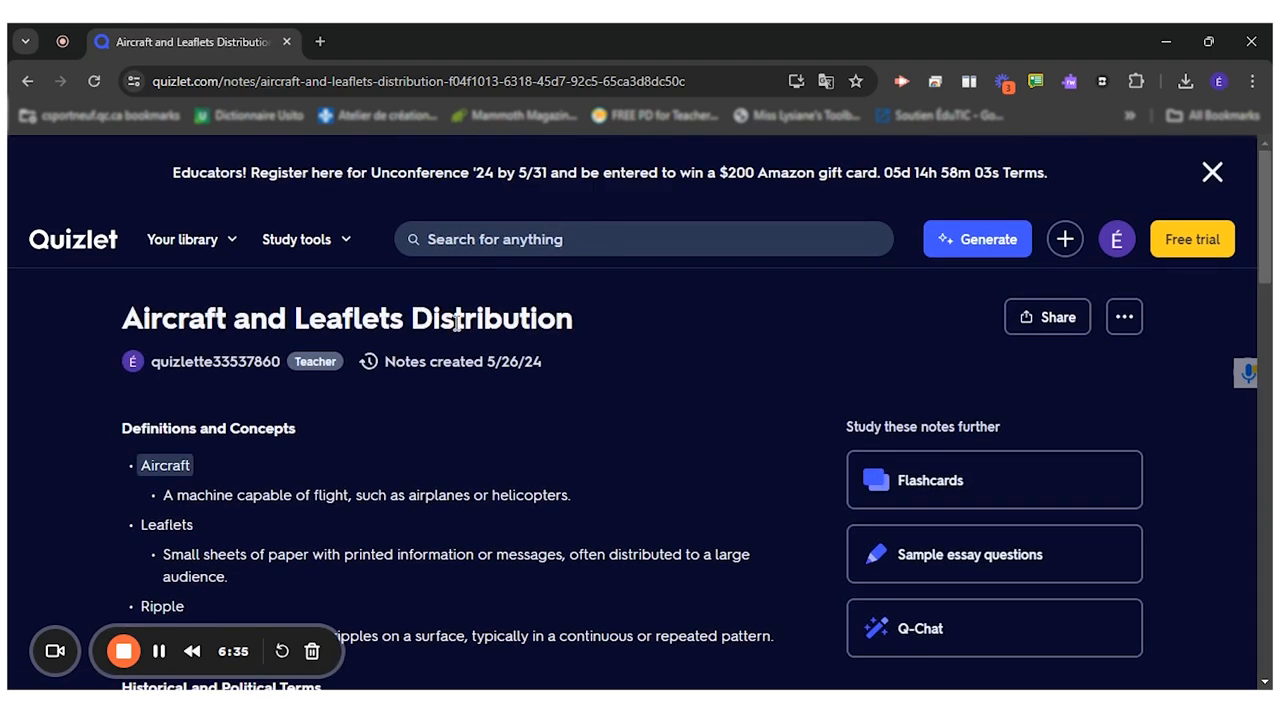
Replace the notes title with 'Front-Loading Vocabulary'.
{"action": "triple_click", "coordinate": [347, 318]}
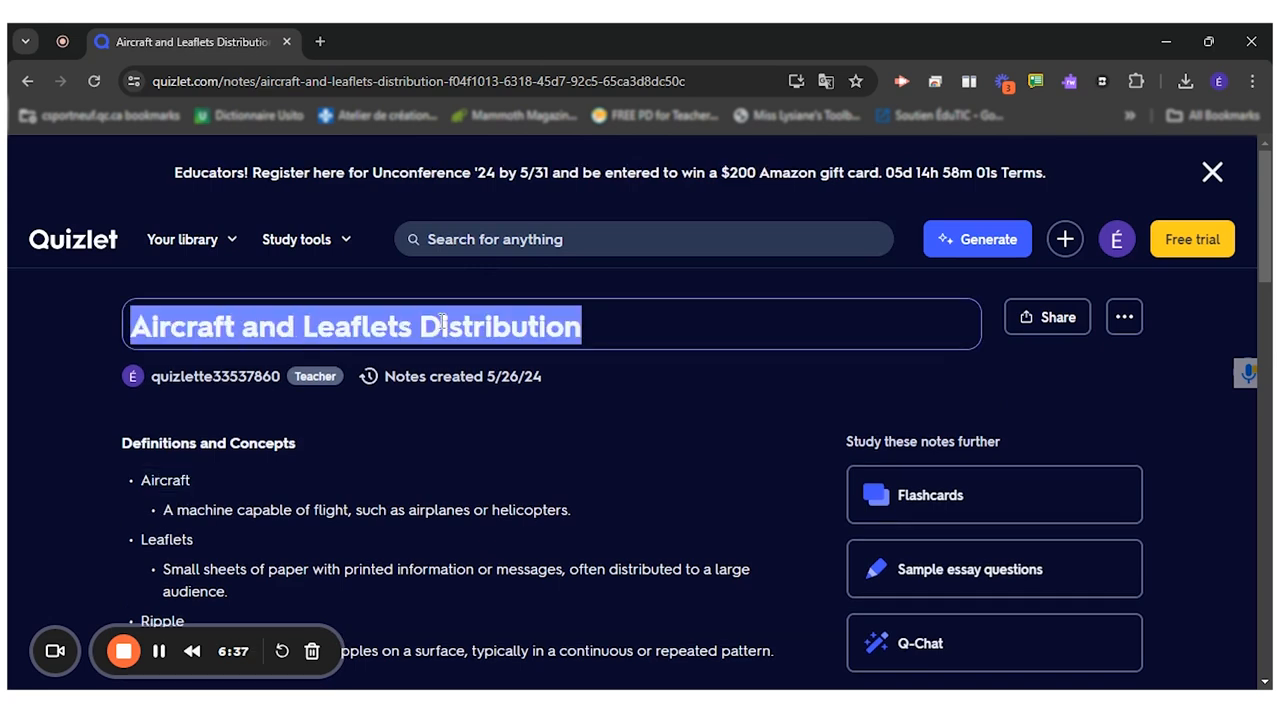
{"action": "left_click", "coordinate": [233, 326]}
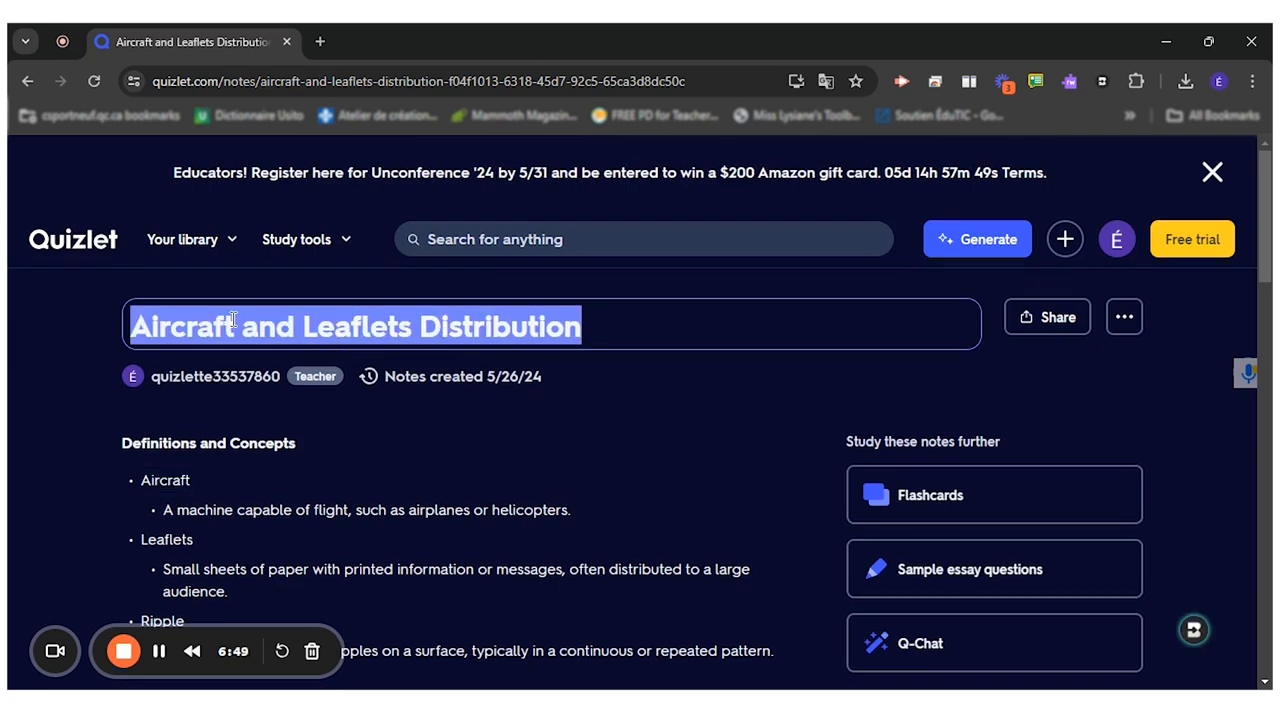
{"action": "type", "text": "Front-Loading Voc"}
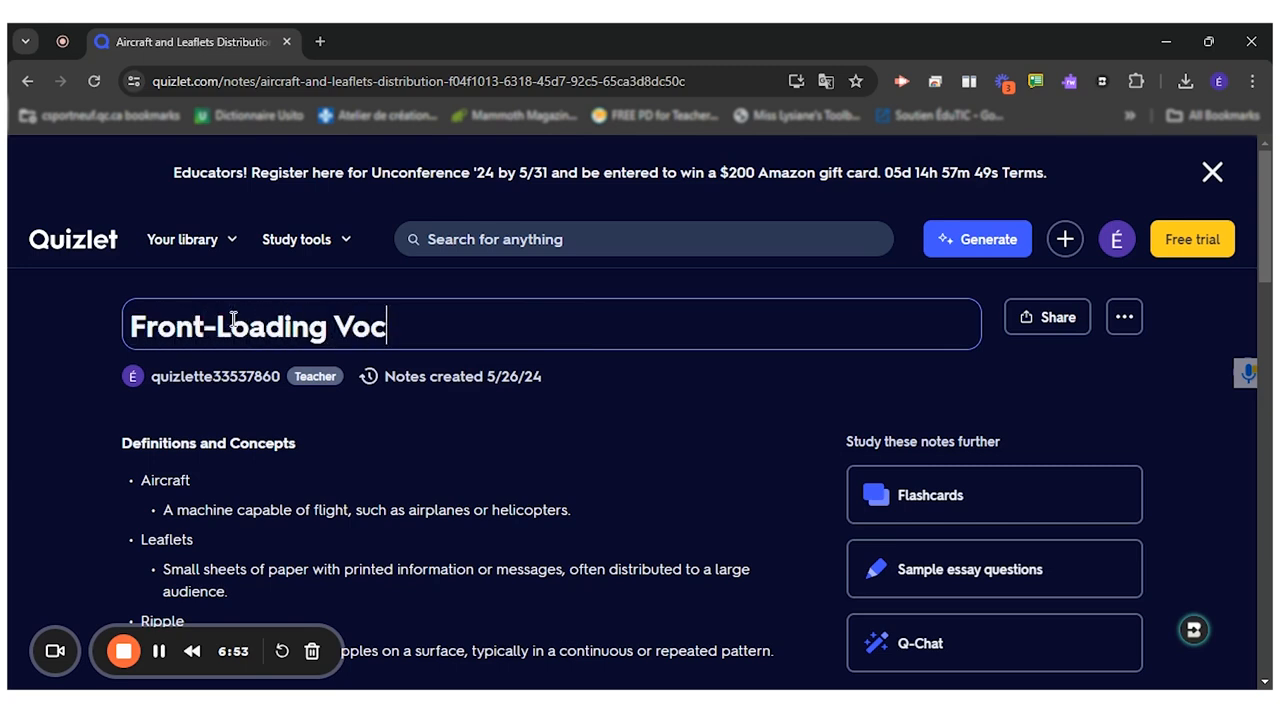
{"action": "type", "text": "abulary"}
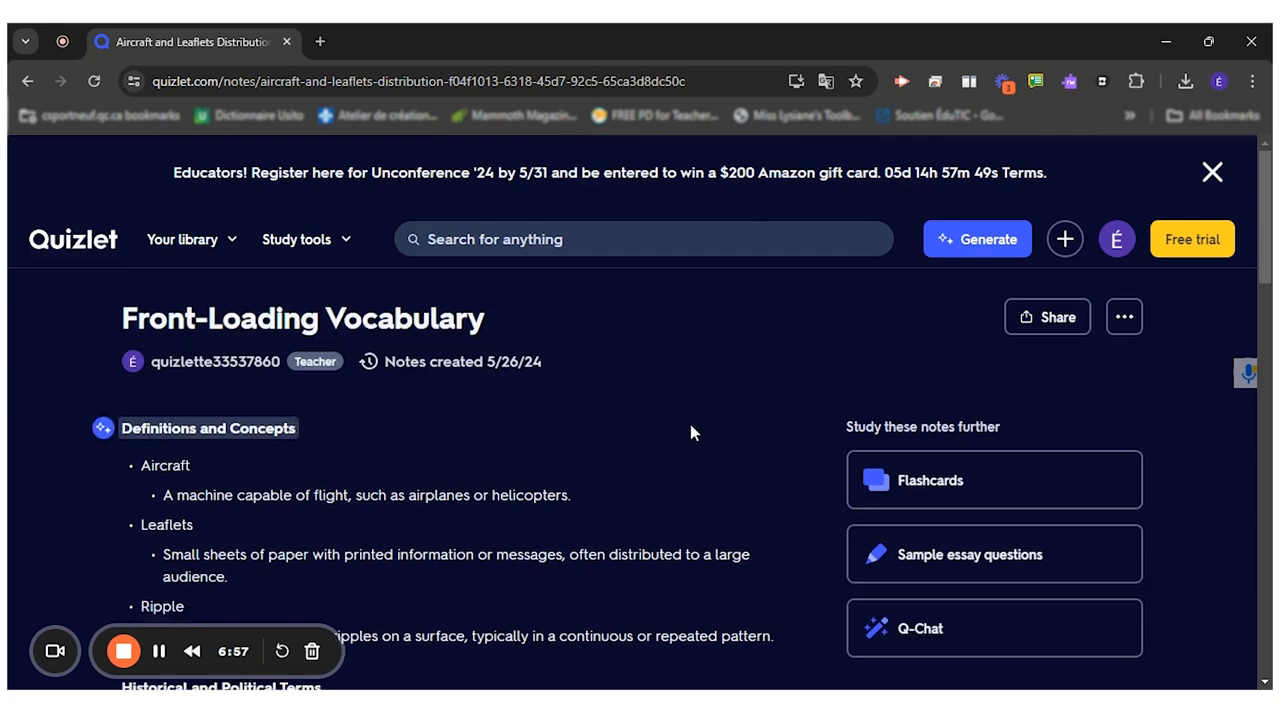
{"action": "scroll", "scroll_direction": "down", "scroll_amount": 3}
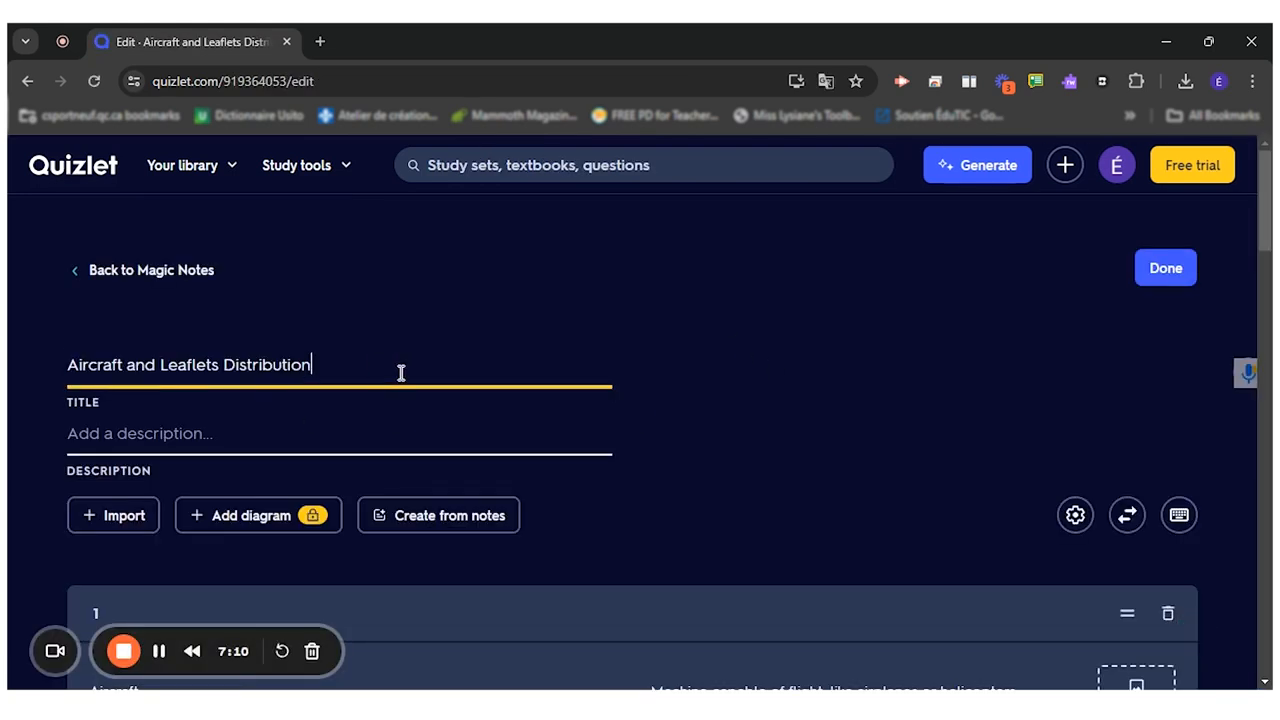
Select the set title and scroll through the Aircraft, To ripple and Nazi cards.
{"action": "triple_click", "coordinate": [188, 364]}
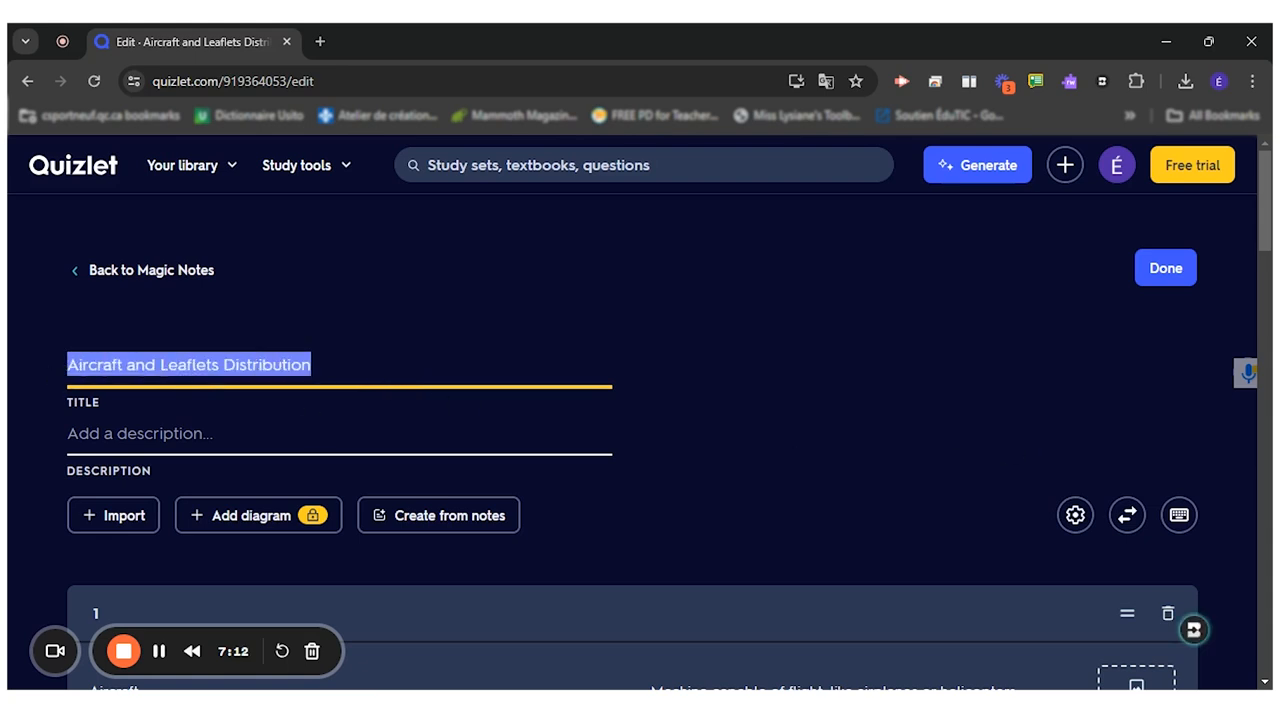
{"action": "scroll", "scroll_direction": "down", "scroll_amount": 3}
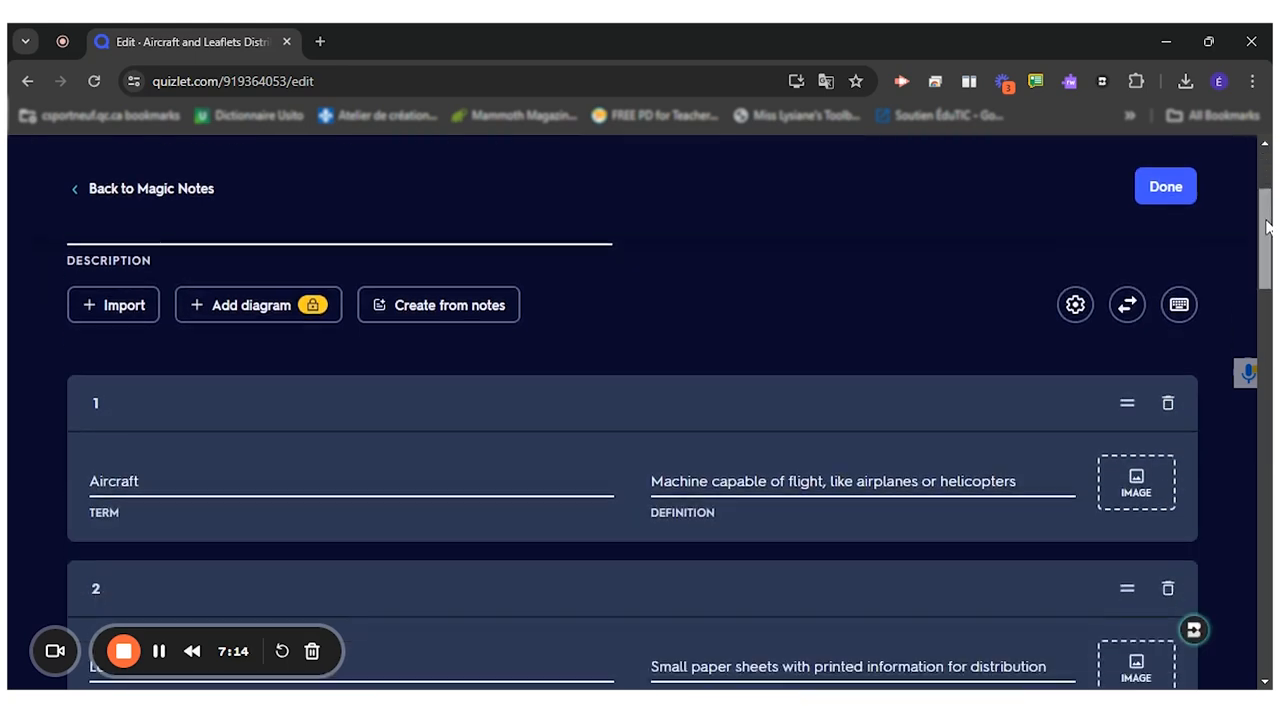
{"action": "scroll", "scroll_direction": "down", "scroll_amount": 3}
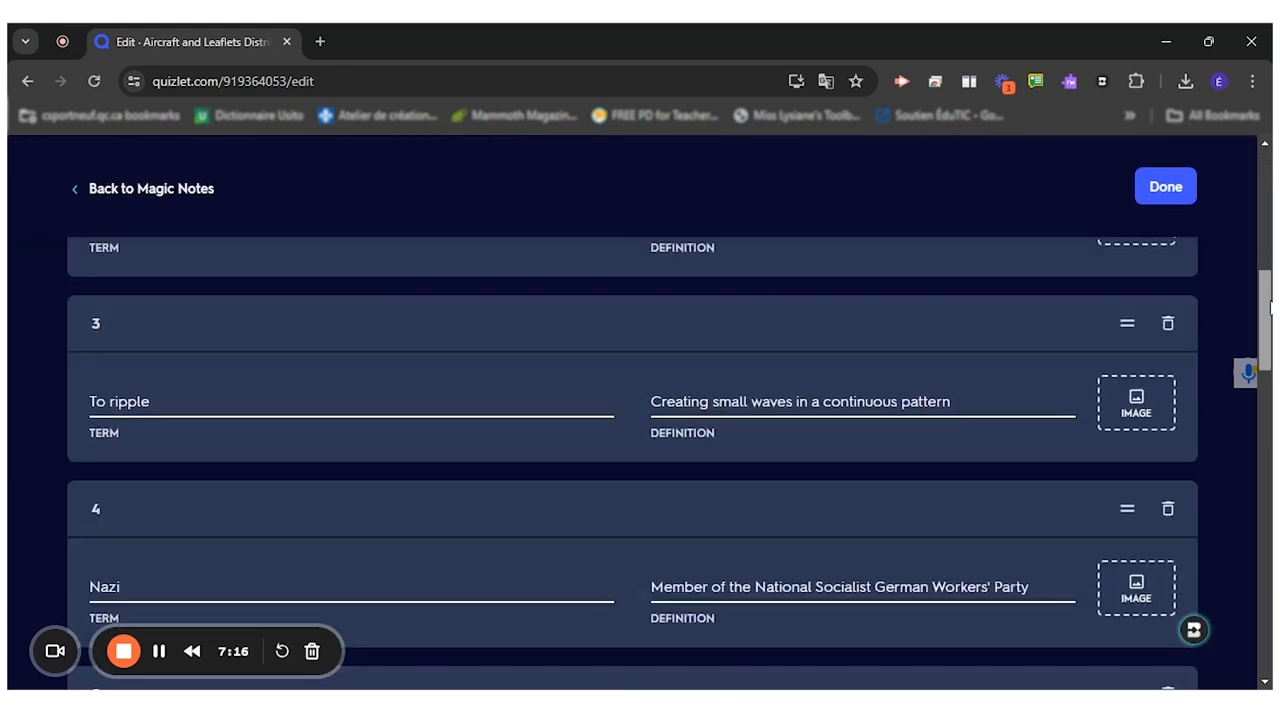
{"action": "scroll", "scroll_direction": "down", "scroll_amount": 3}
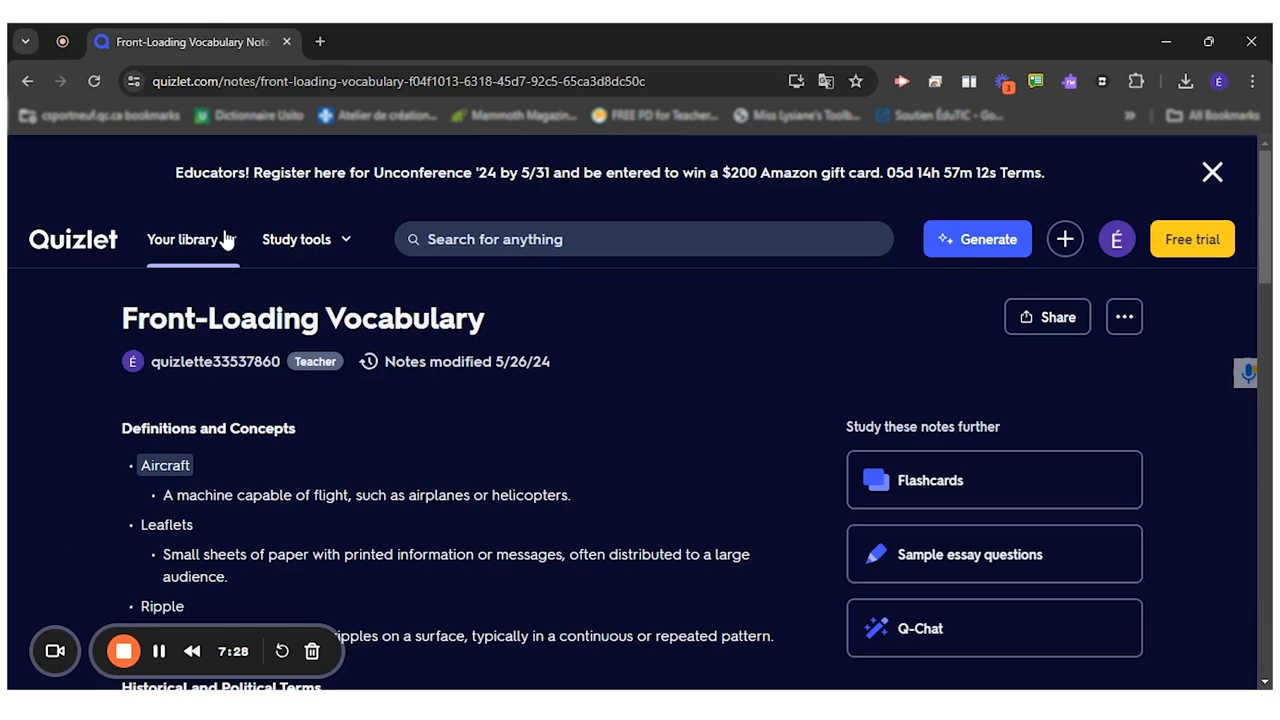
Show the library's Study sets, led by 'Aircraft and Leaflets Distribution'.
{"action": "left_click", "coordinate": [183, 239]}
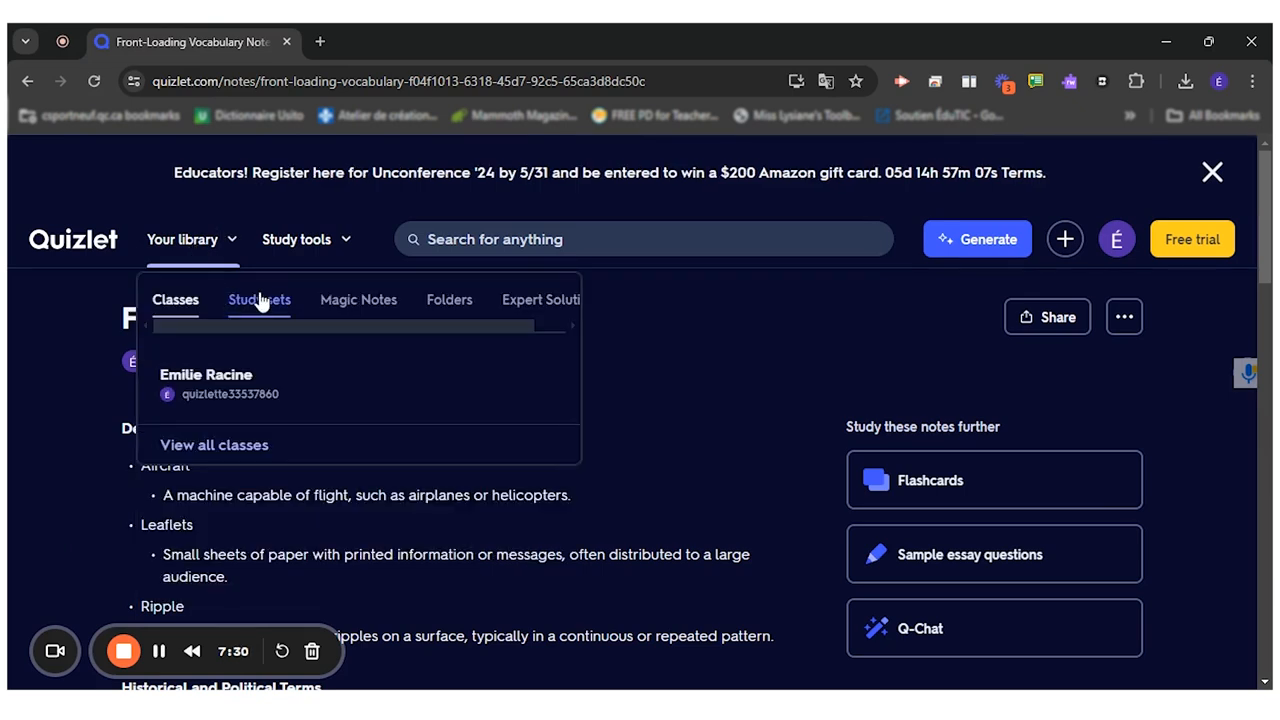
{"action": "left_click", "coordinate": [259, 299]}
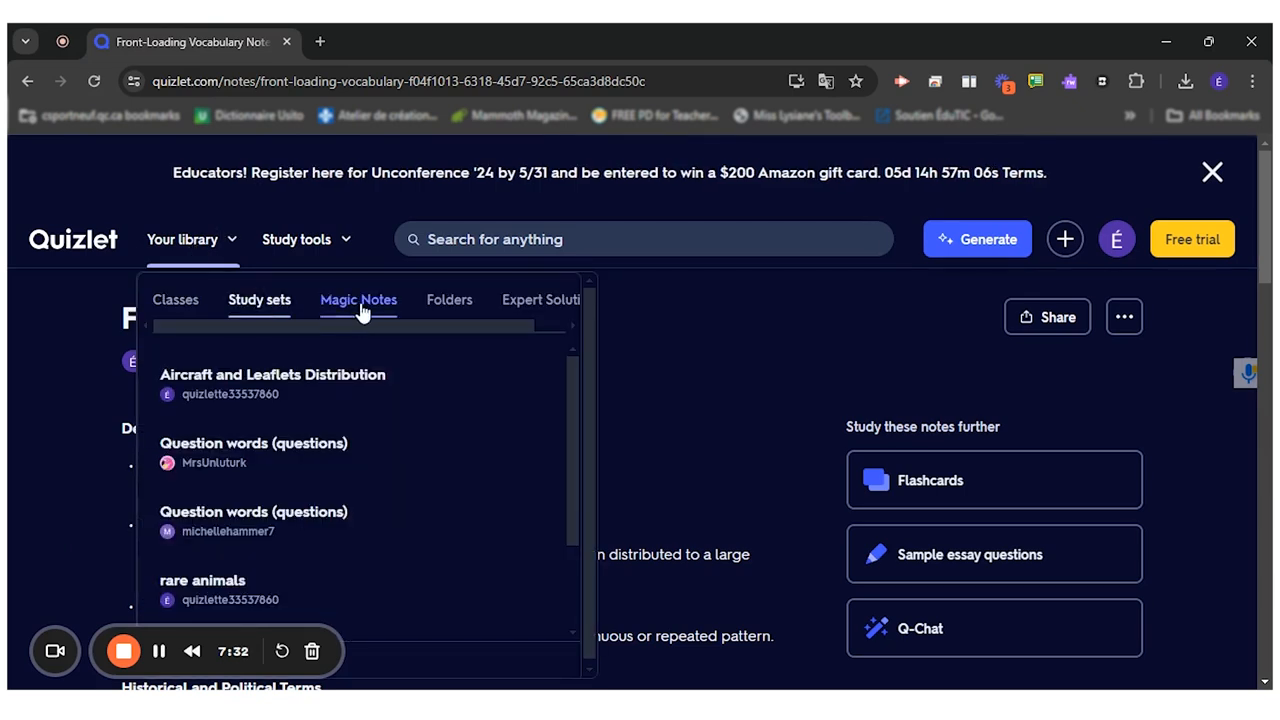
{"action": "mouse_move", "coordinate": [290, 388]}
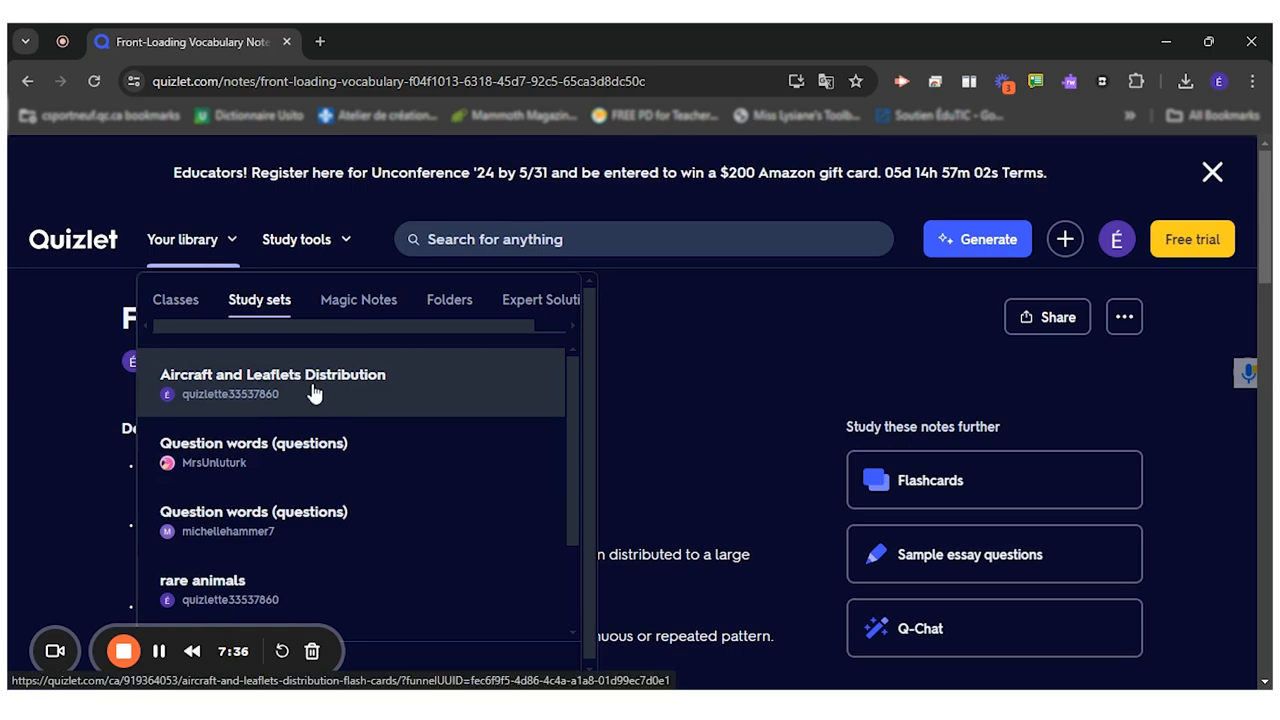
{"action": "mouse_move", "coordinate": [285, 388]}
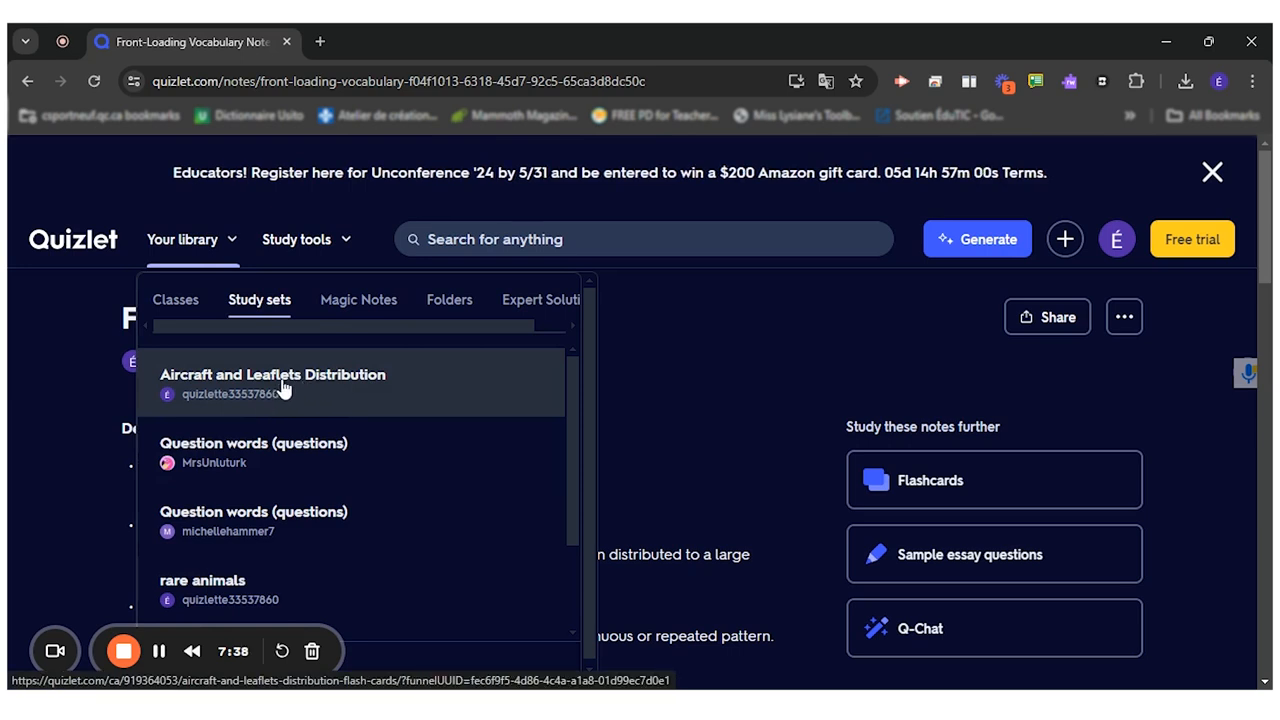